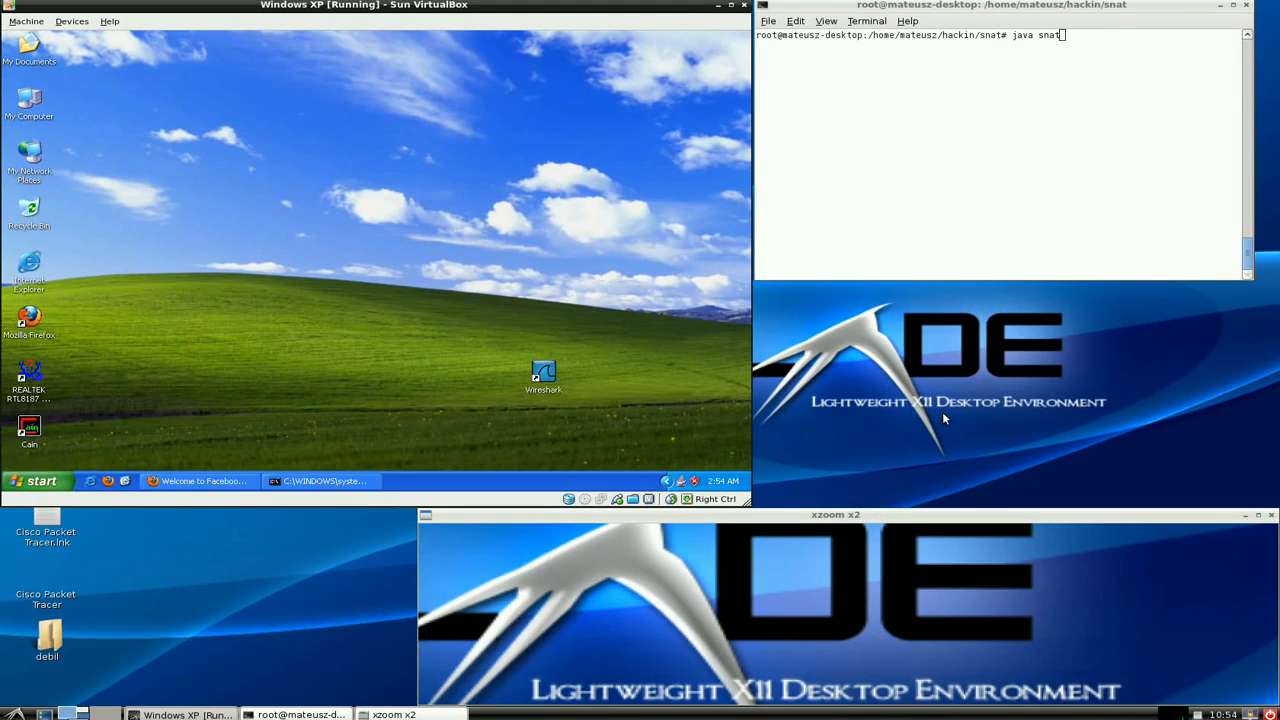
mouse_move(937, 418)
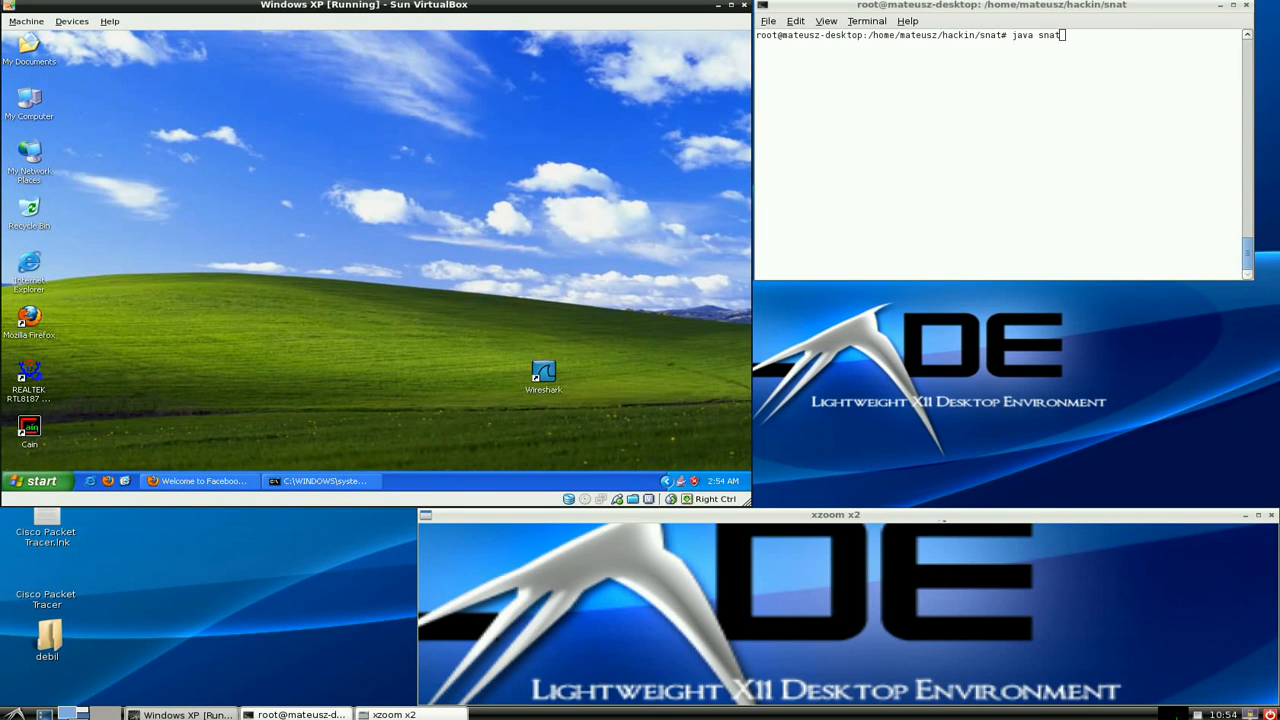
mouse_move(507, 592)
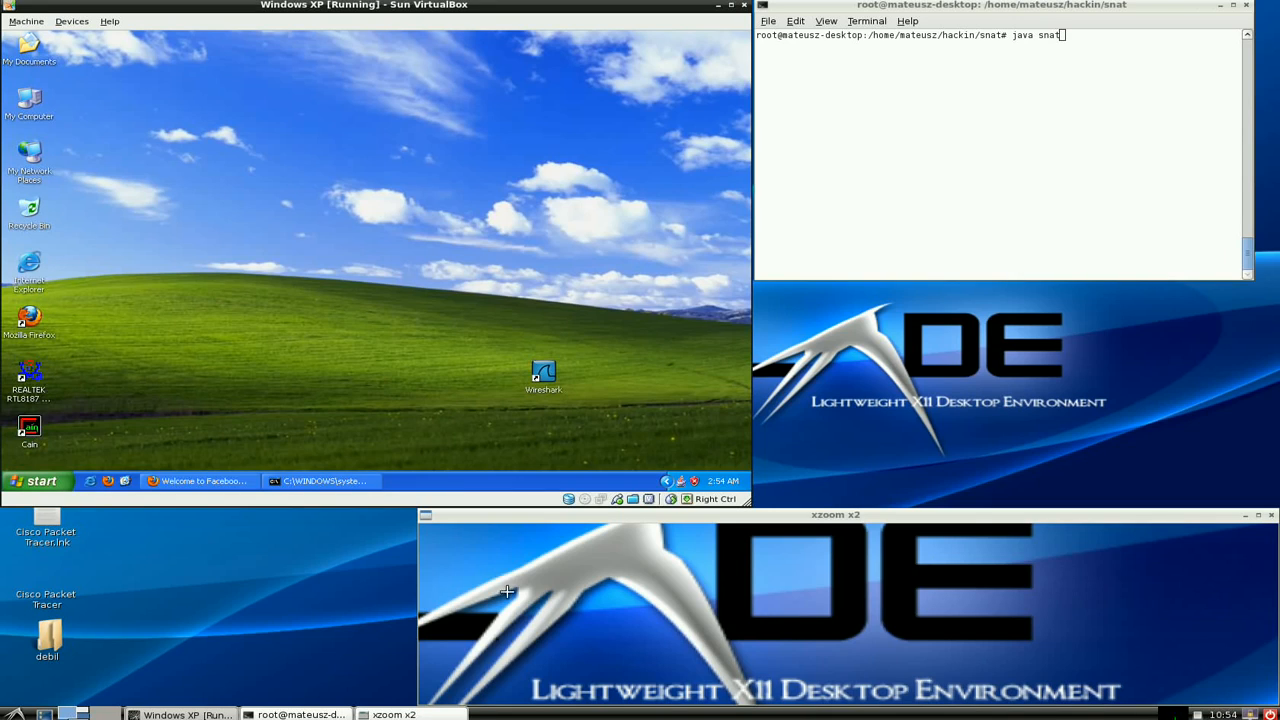
mouse_move(1020, 368)
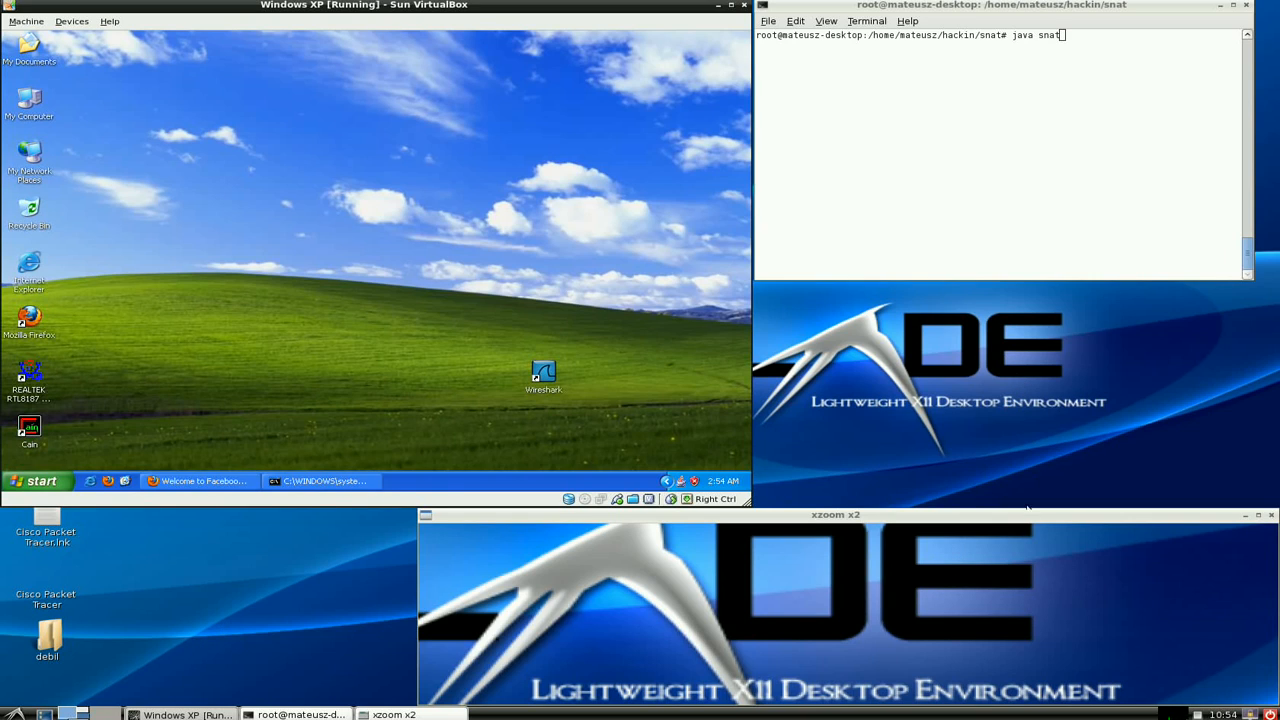
mouse_move(349, 634)
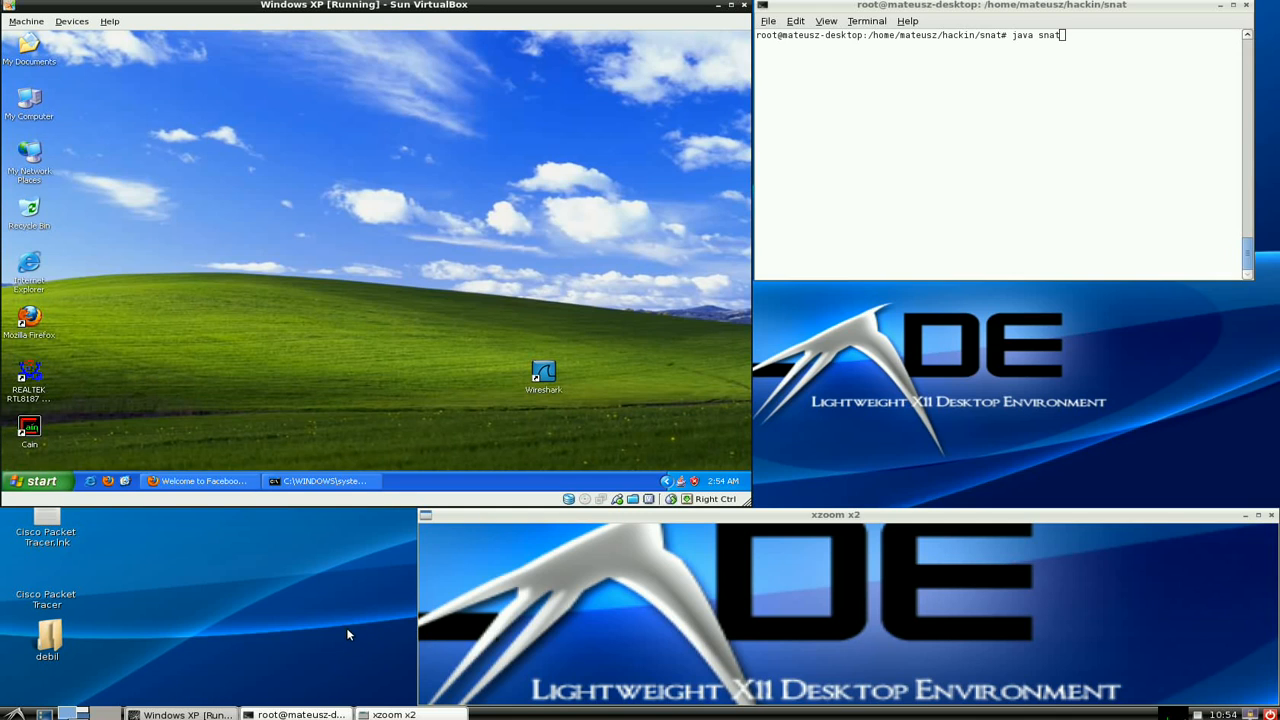
mouse_move(375, 635)
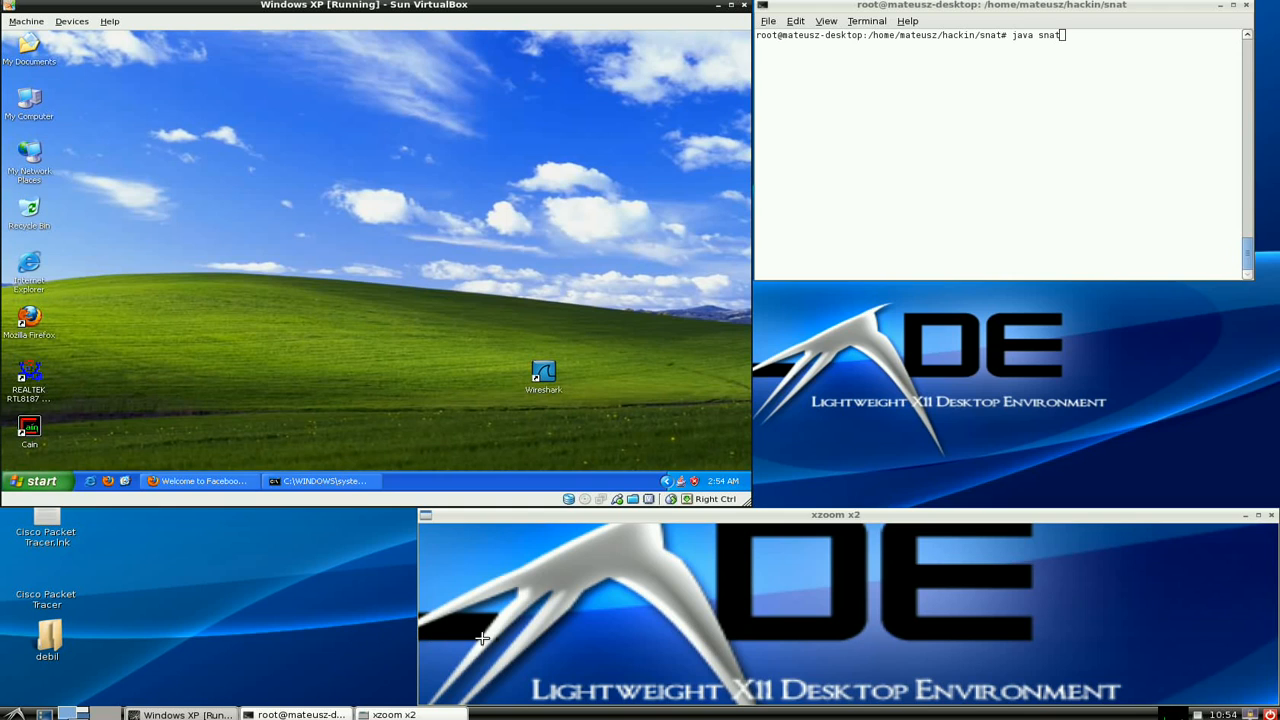
mouse_move(252, 240)
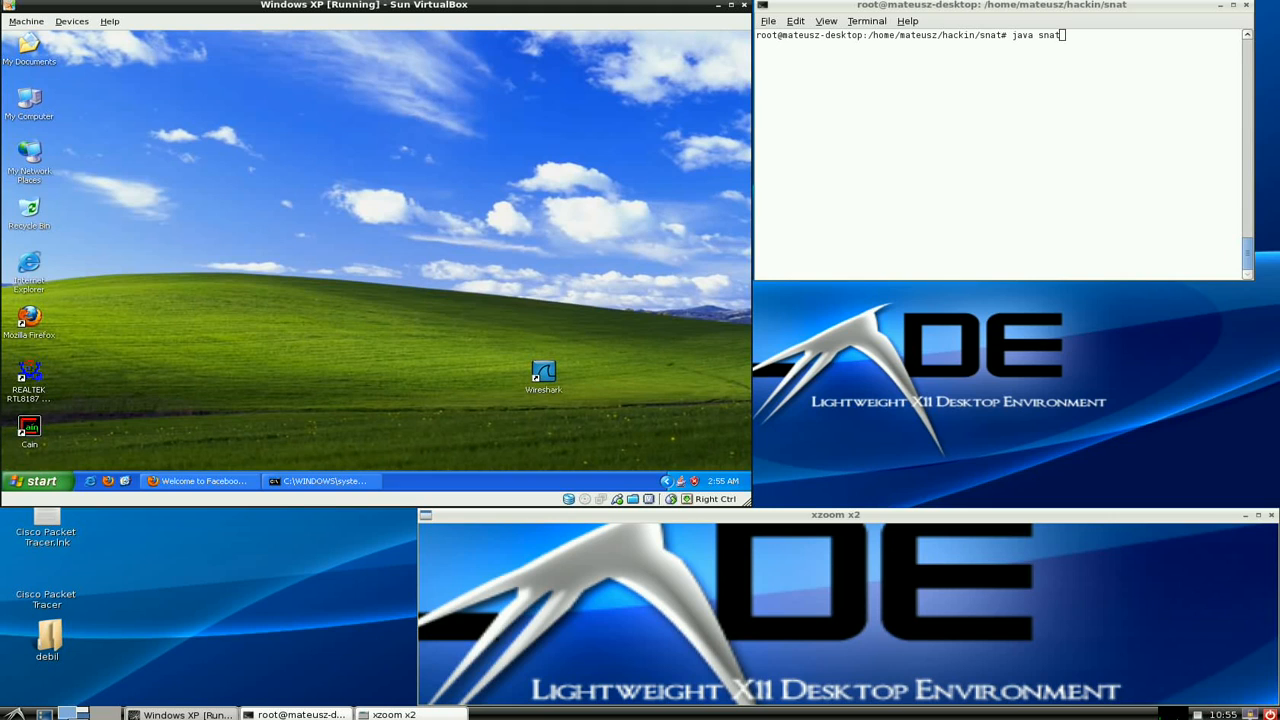
mouse_move(351, 272)
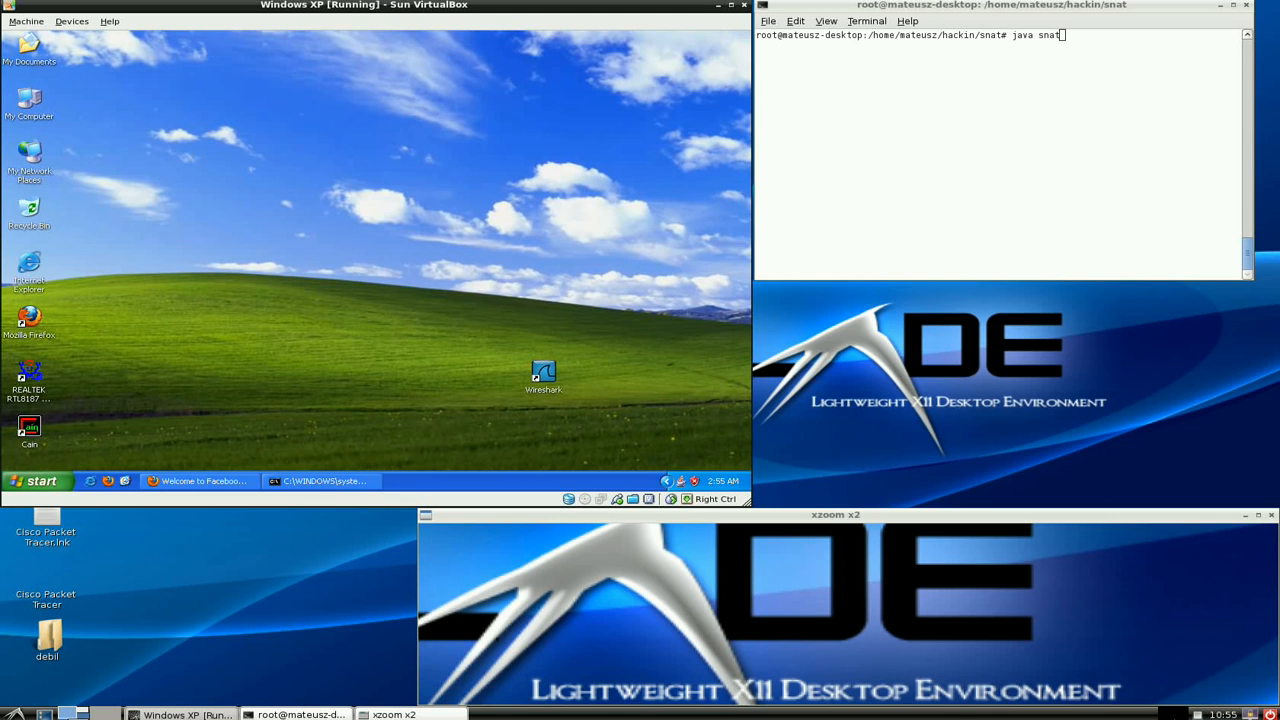
mouse_move(1039, 153)
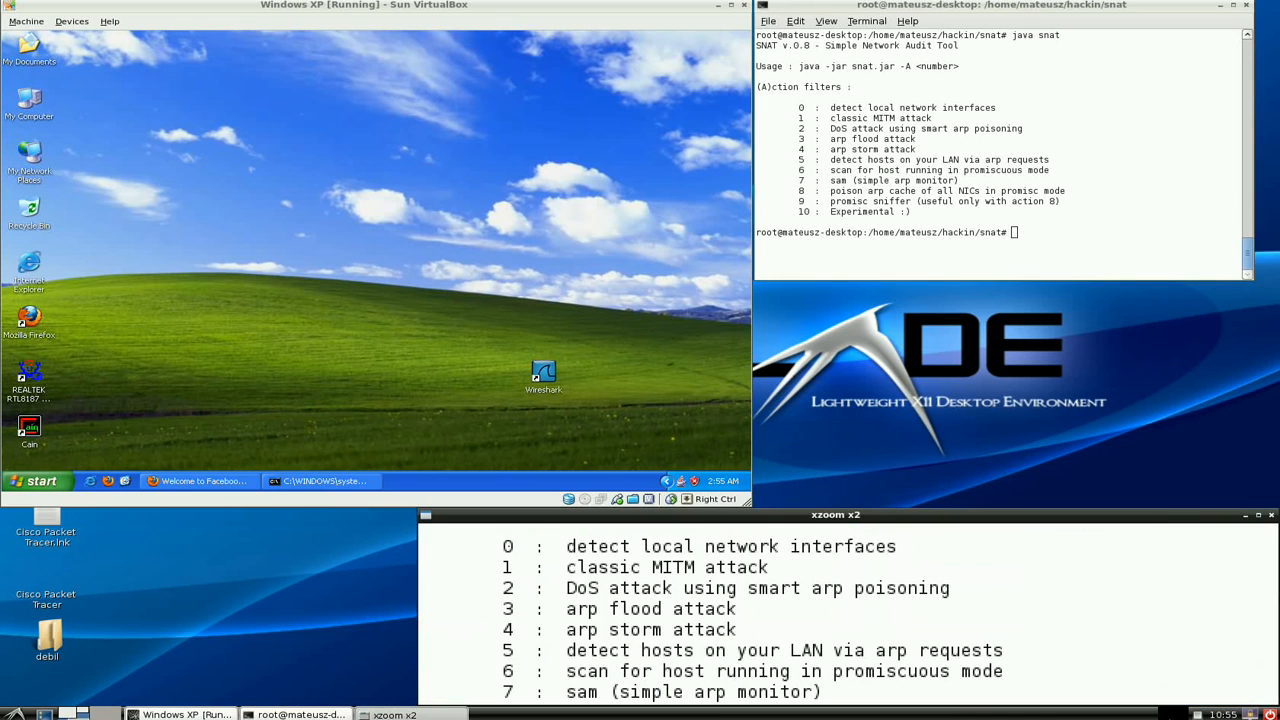
mouse_move(966, 142)
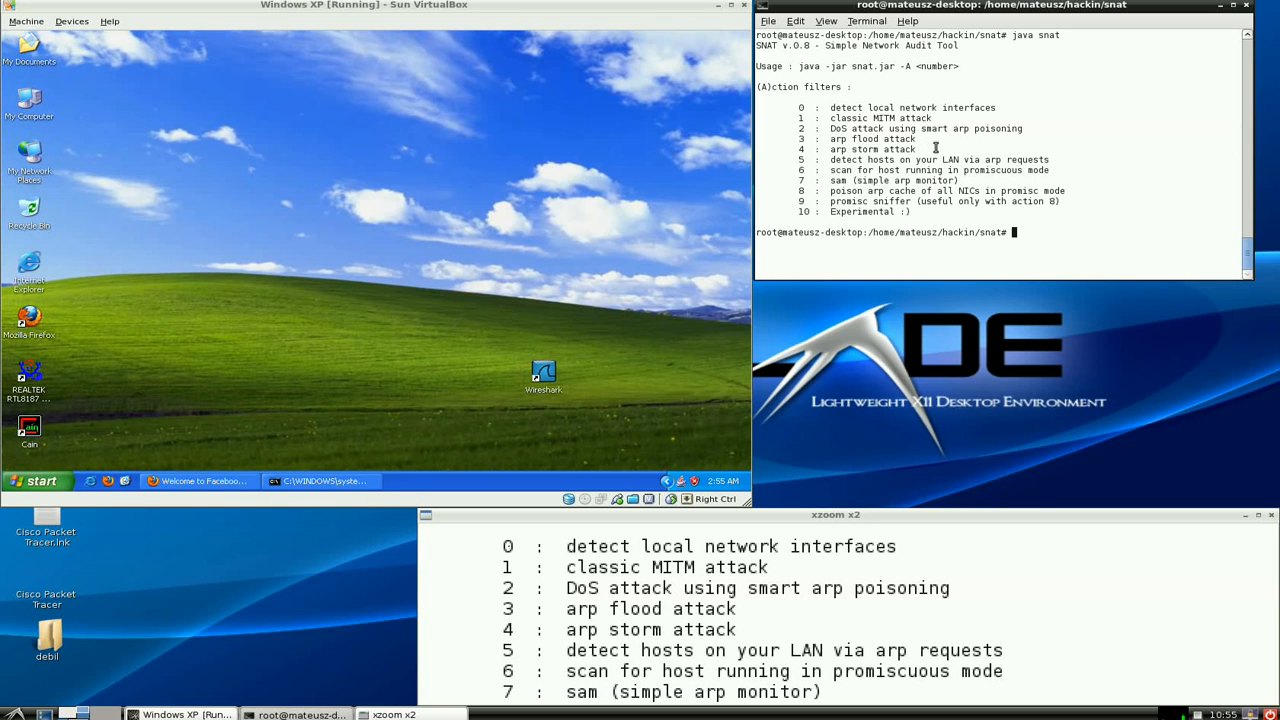
Step: Type the smart ARP-poisoning command 'java snat -A 2 -p -G 192.168.1.1 -i 0'
text(java snat -A 2 -p -G 192.168.1.1 -i 0)
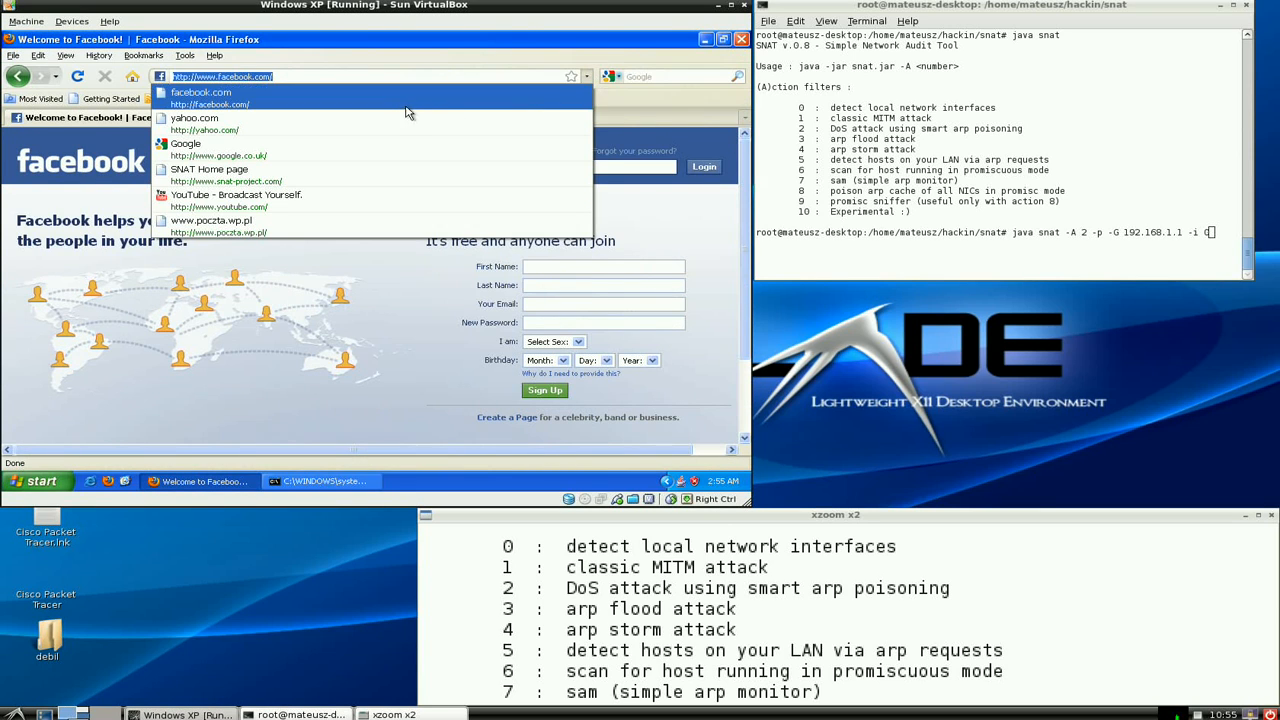
Step: Load yahoo.com in the XP Firefox, scroll the Yahoo UK & Ireland page, and type 0
click(194, 118)
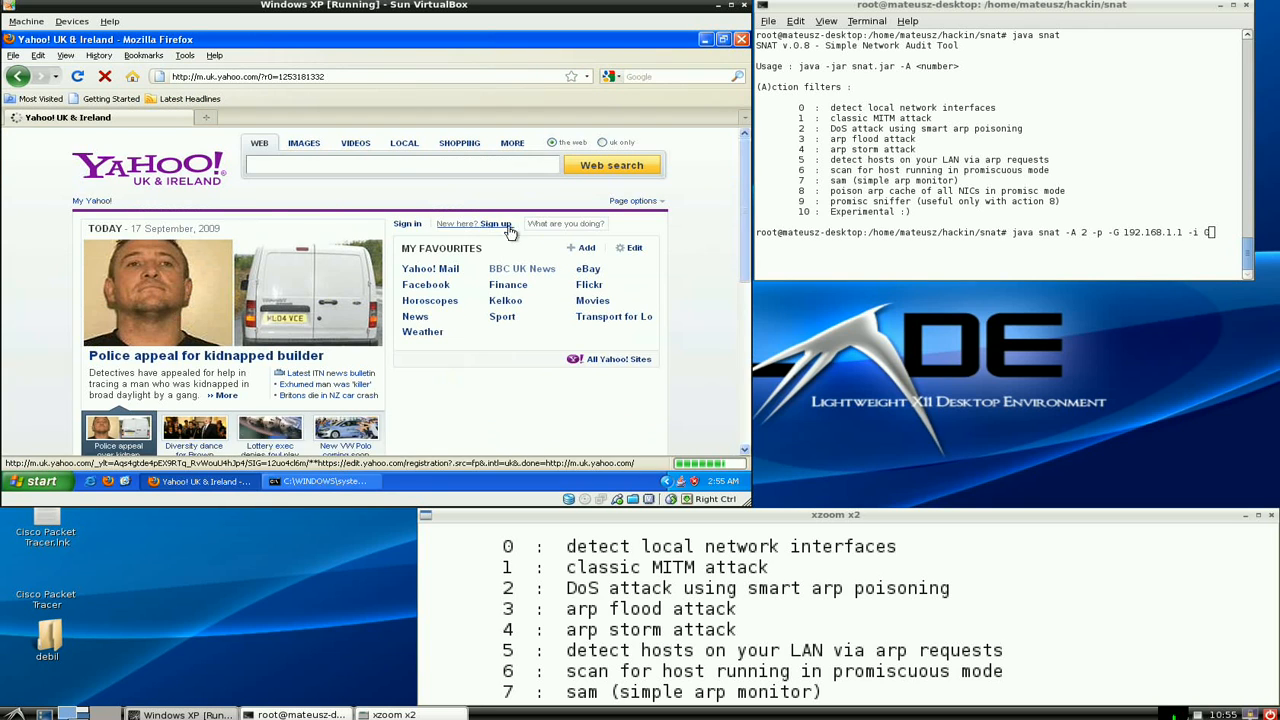
scroll(down, 3)
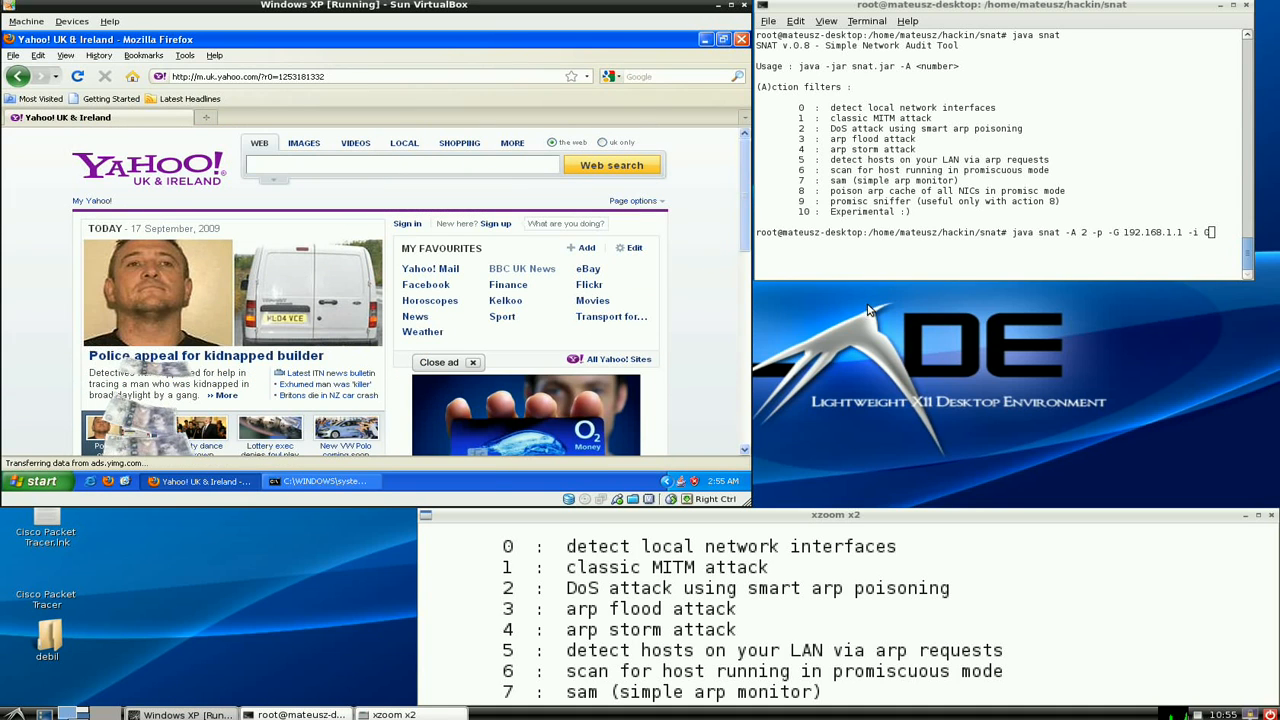
text(0)
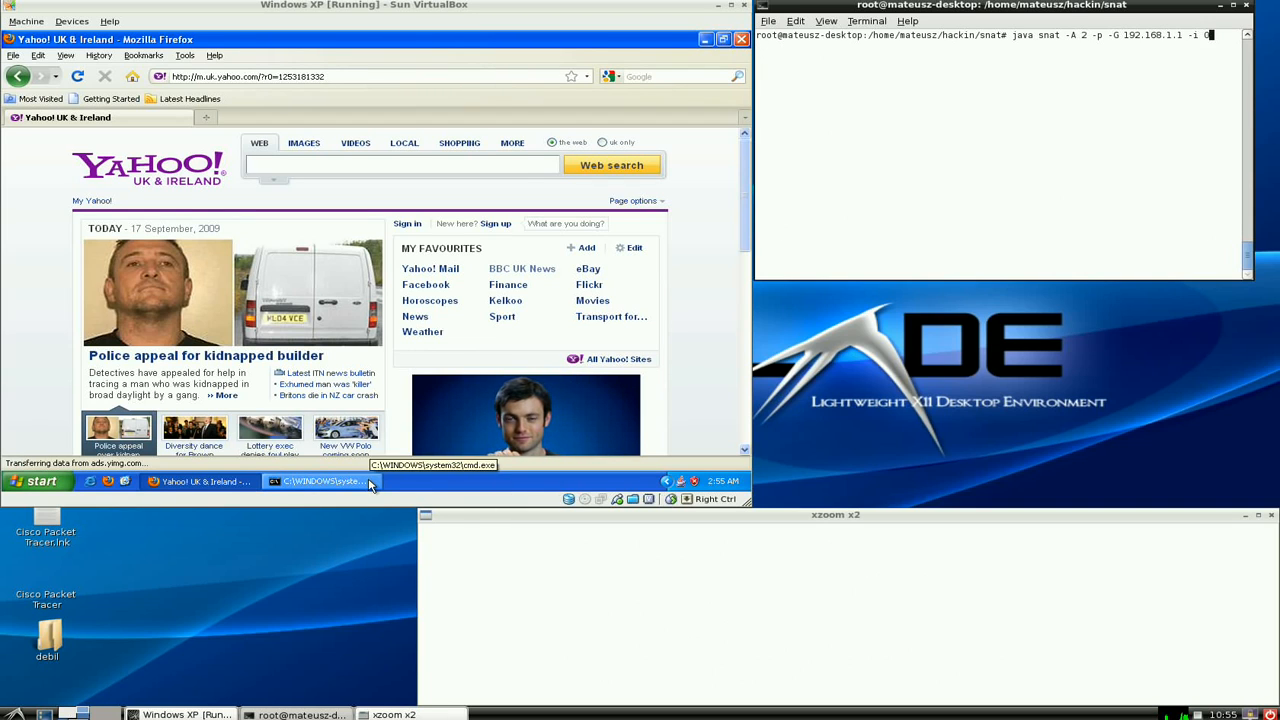
Step: Bring the Windows command prompt forward while SNAT waits for ARP requests to 192.168.1.1
click(320, 481)
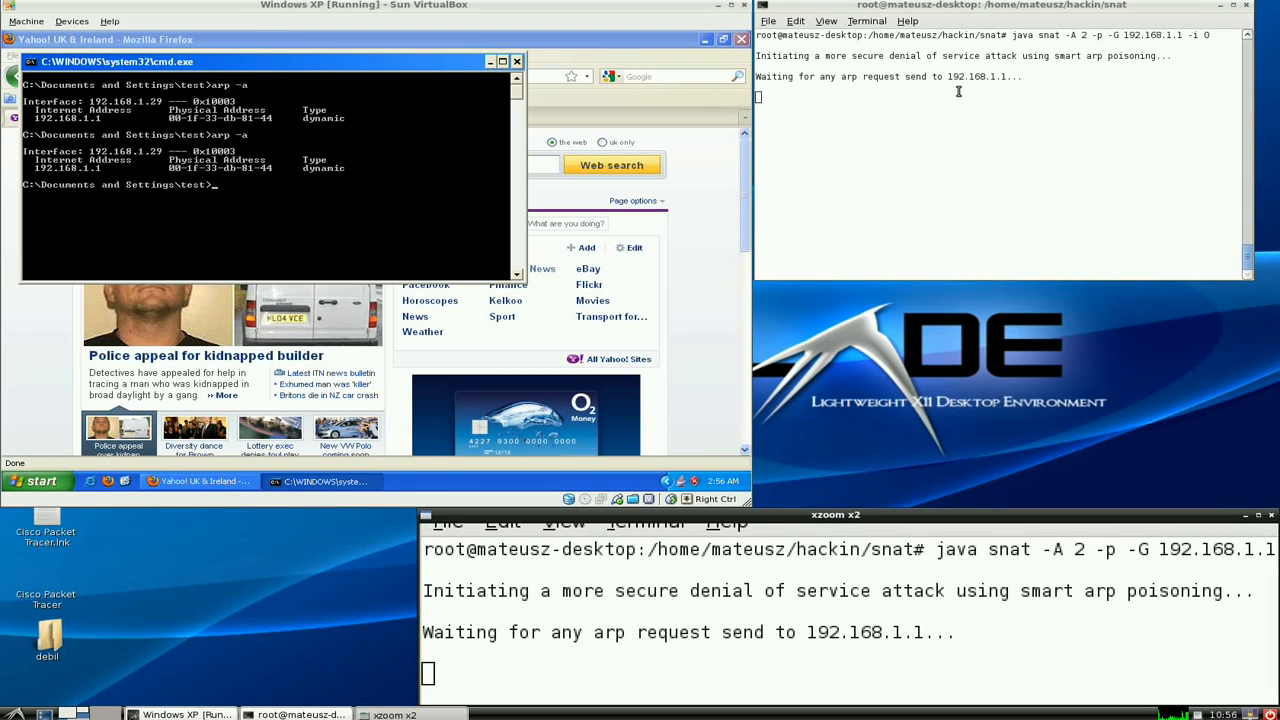
mouse_move(950, 110)
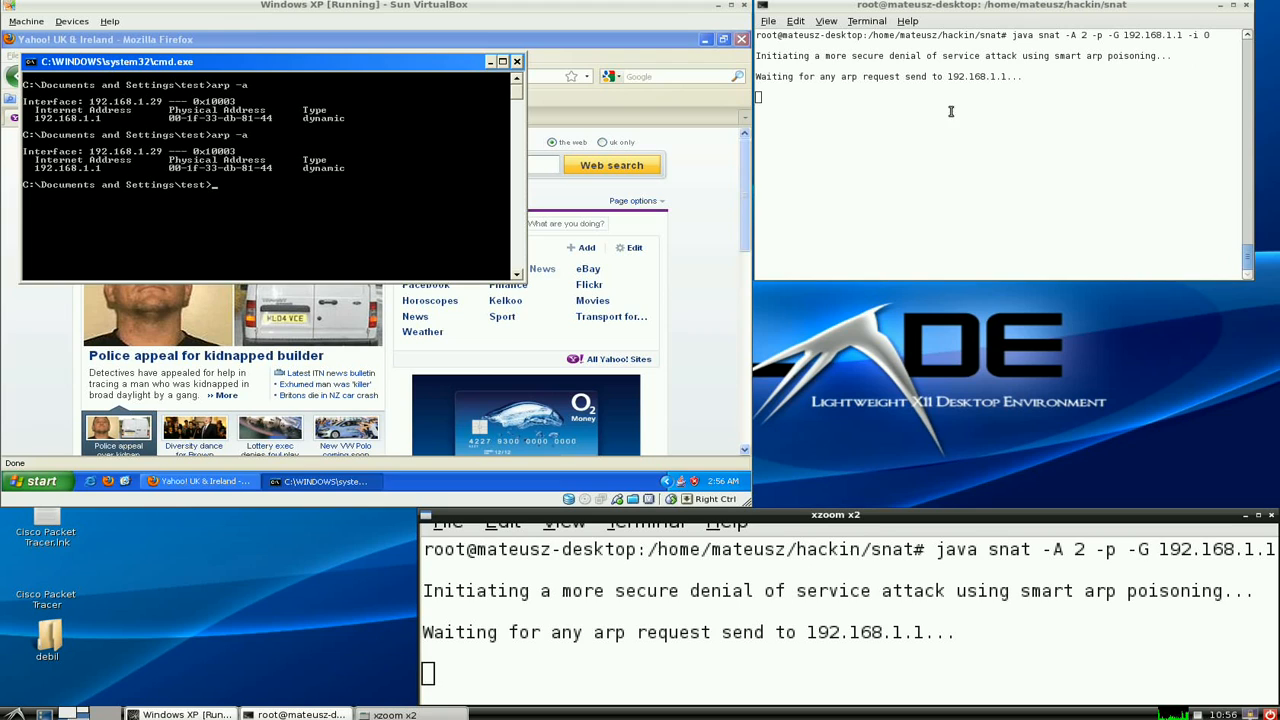
mouse_move(871, 189)
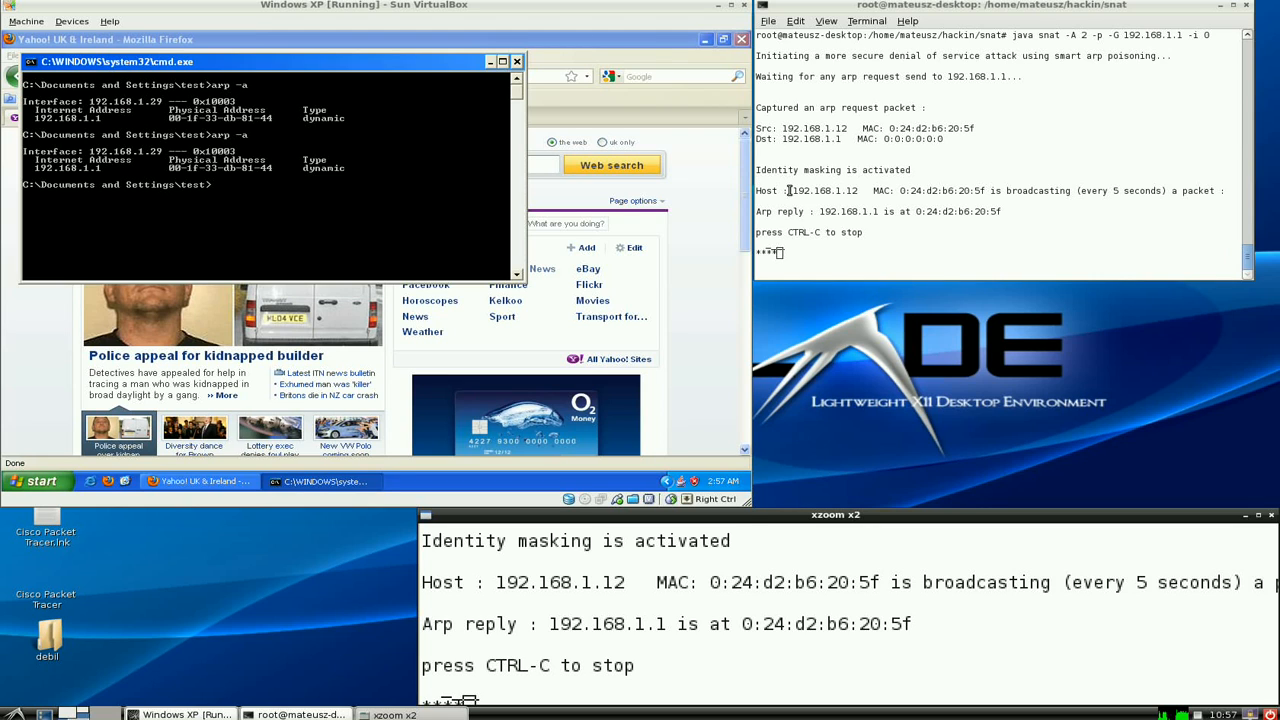
Step: Rerun 'arp -a' in the XP command prompt and minimize Firefox to show the desktop
drag(790, 190, 1000, 190)
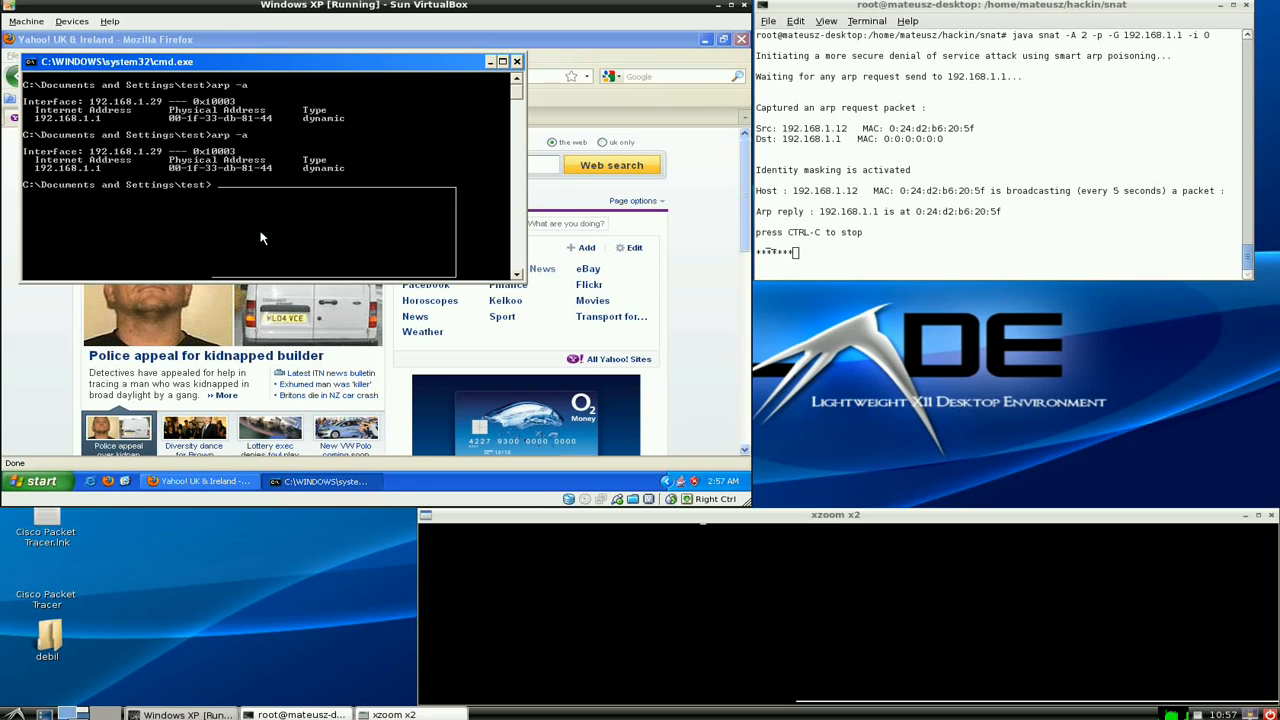
text(arp -a)
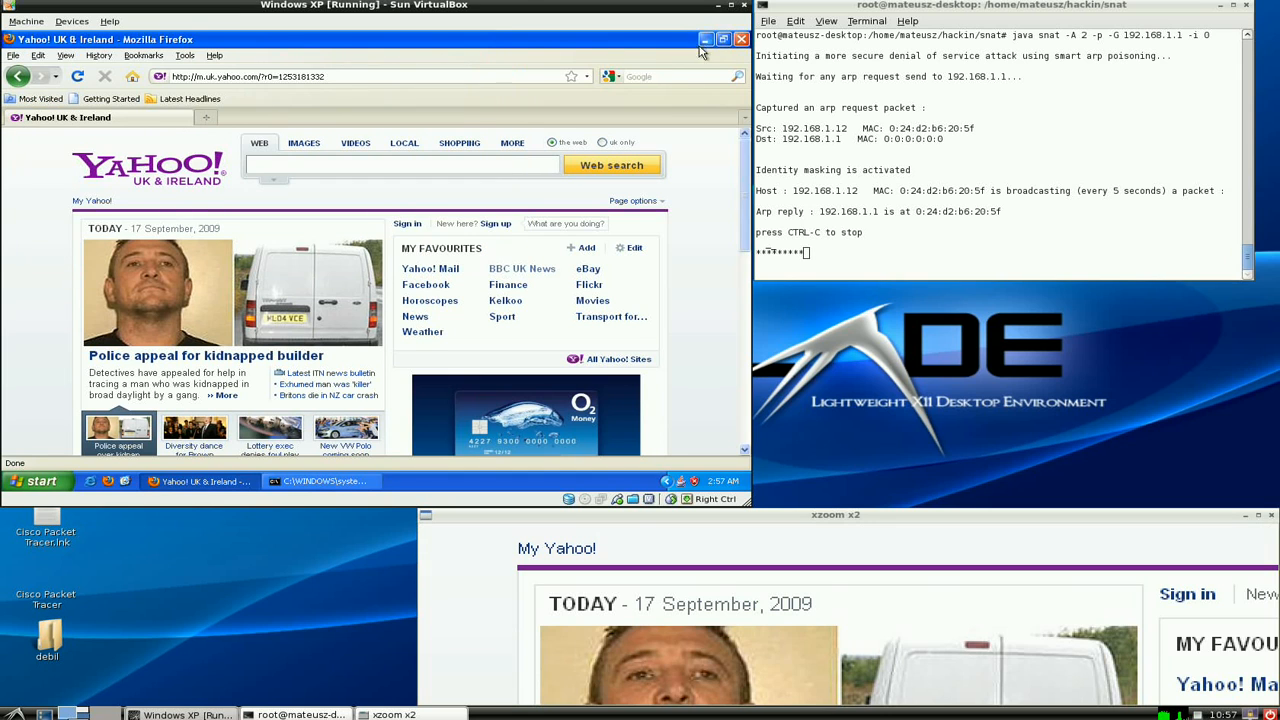
click(705, 39)
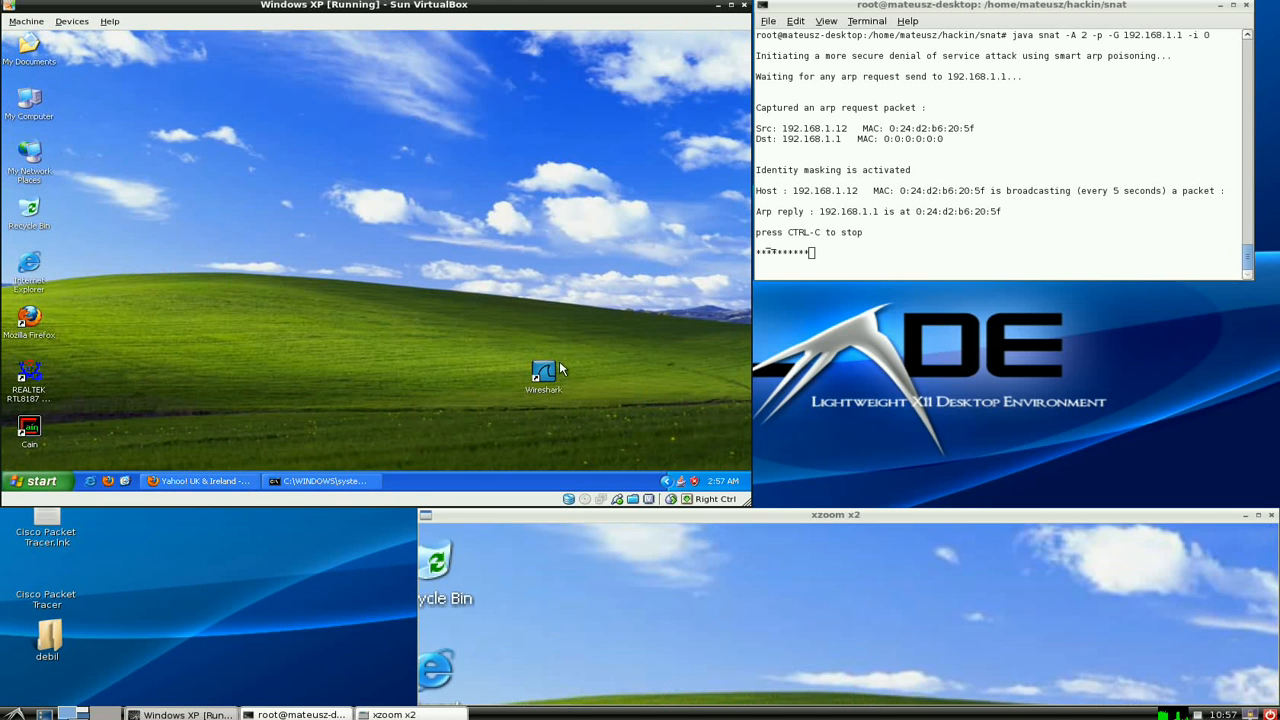
Step: Launch Wireshark and capture on the DM9USB interface with an 'arp' capture filter
double_click(544, 375)
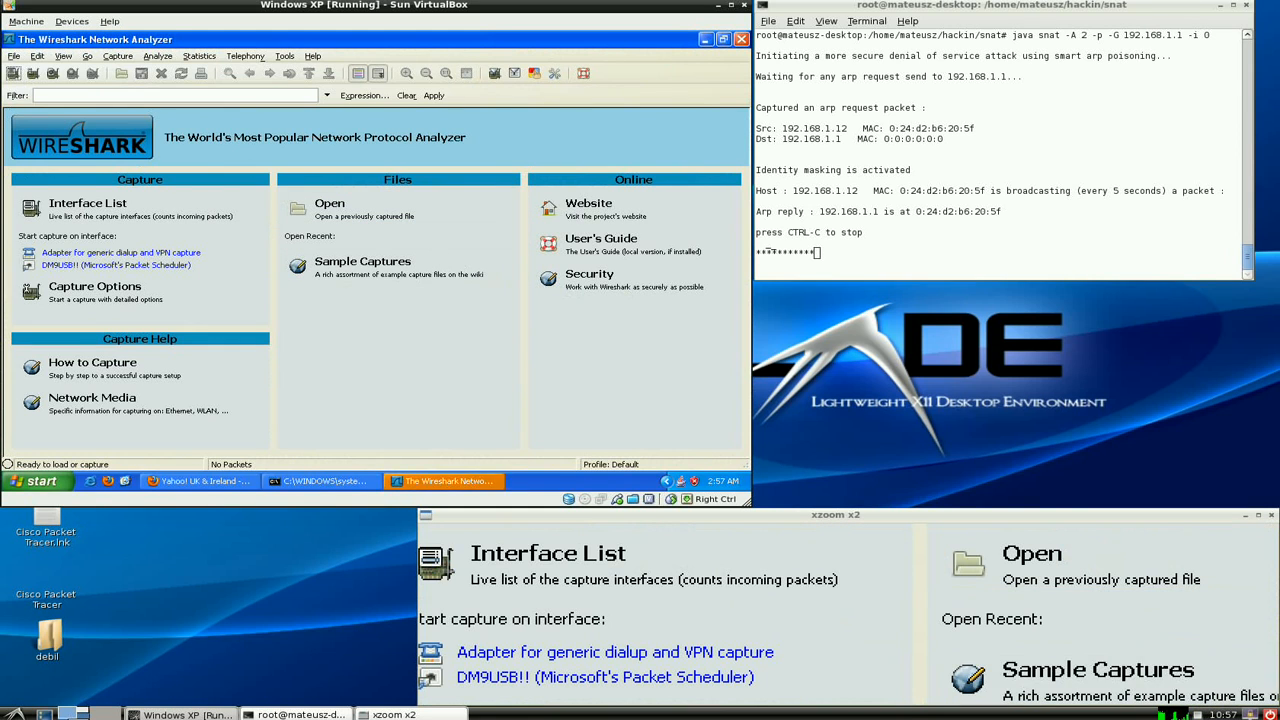
click(88, 203)
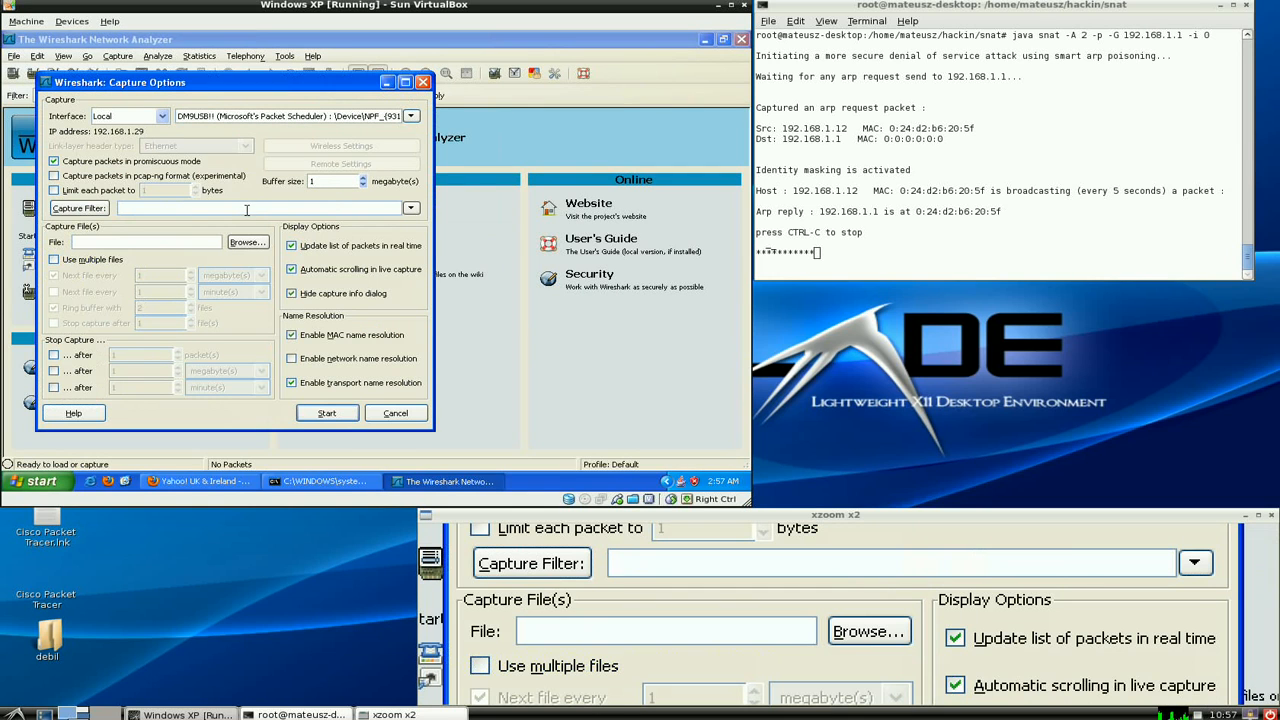
text(arp)
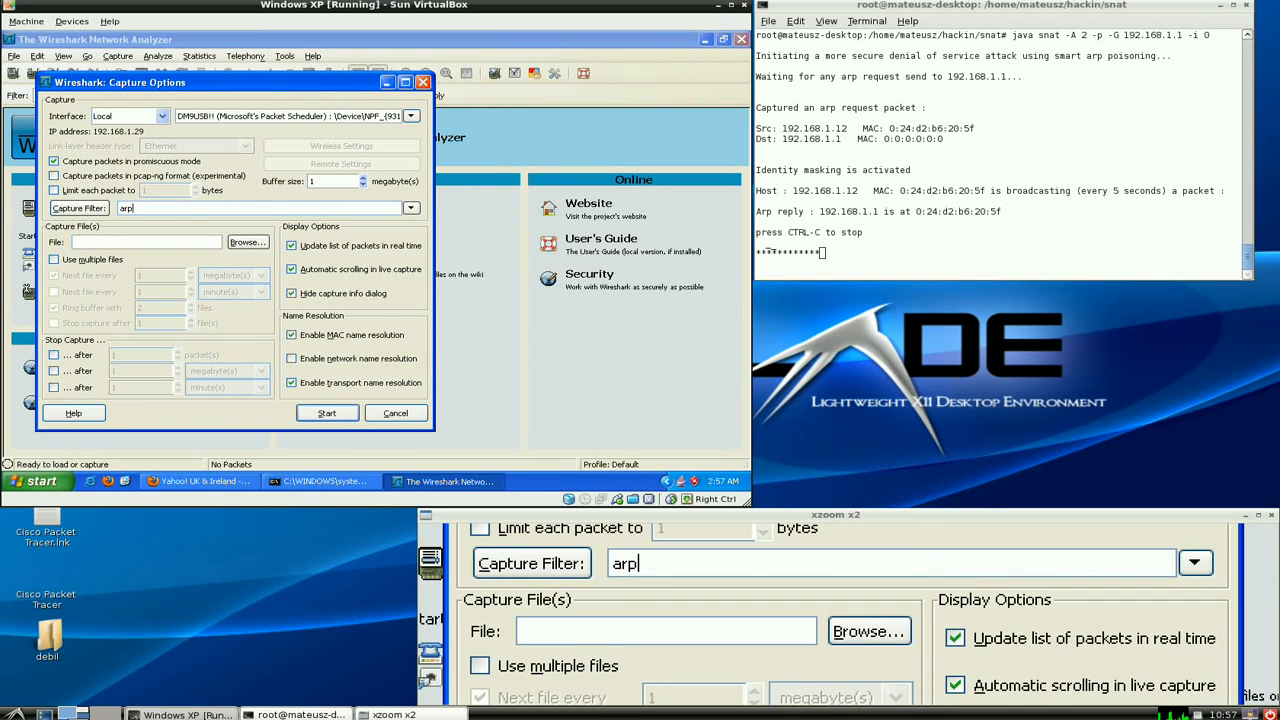
click(327, 413)
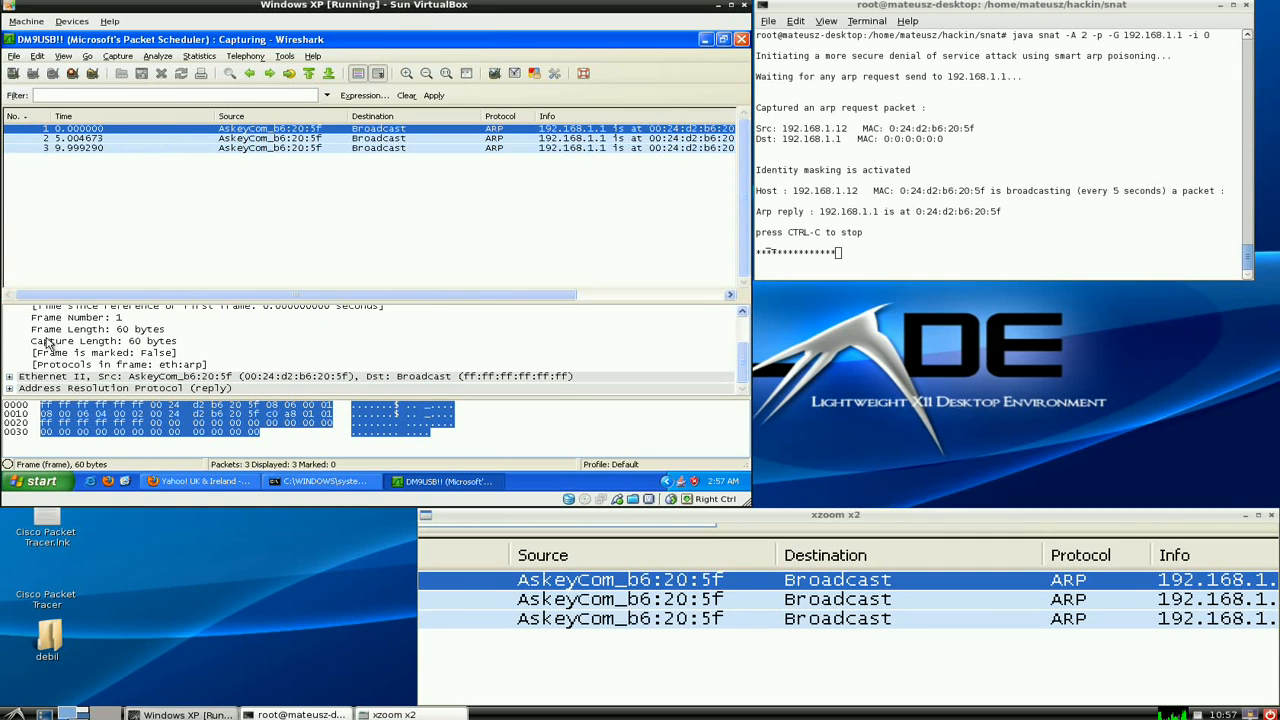
click(10, 341)
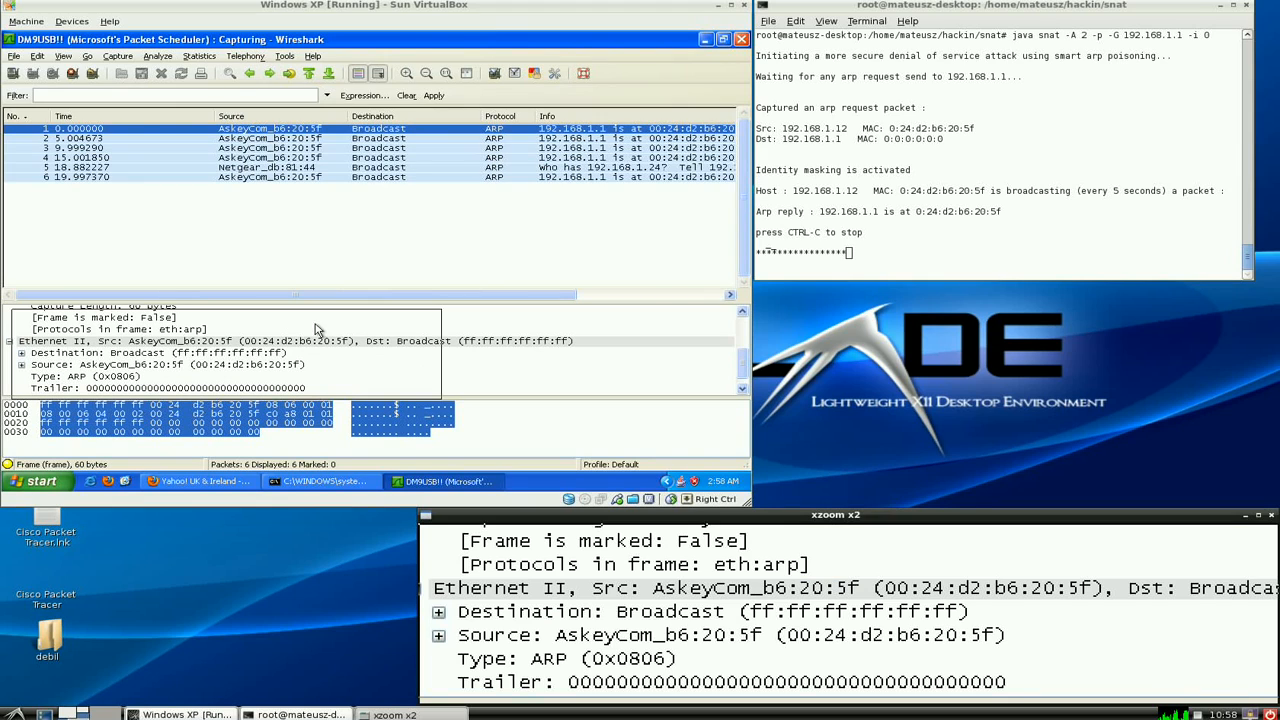
mouse_move(345, 326)
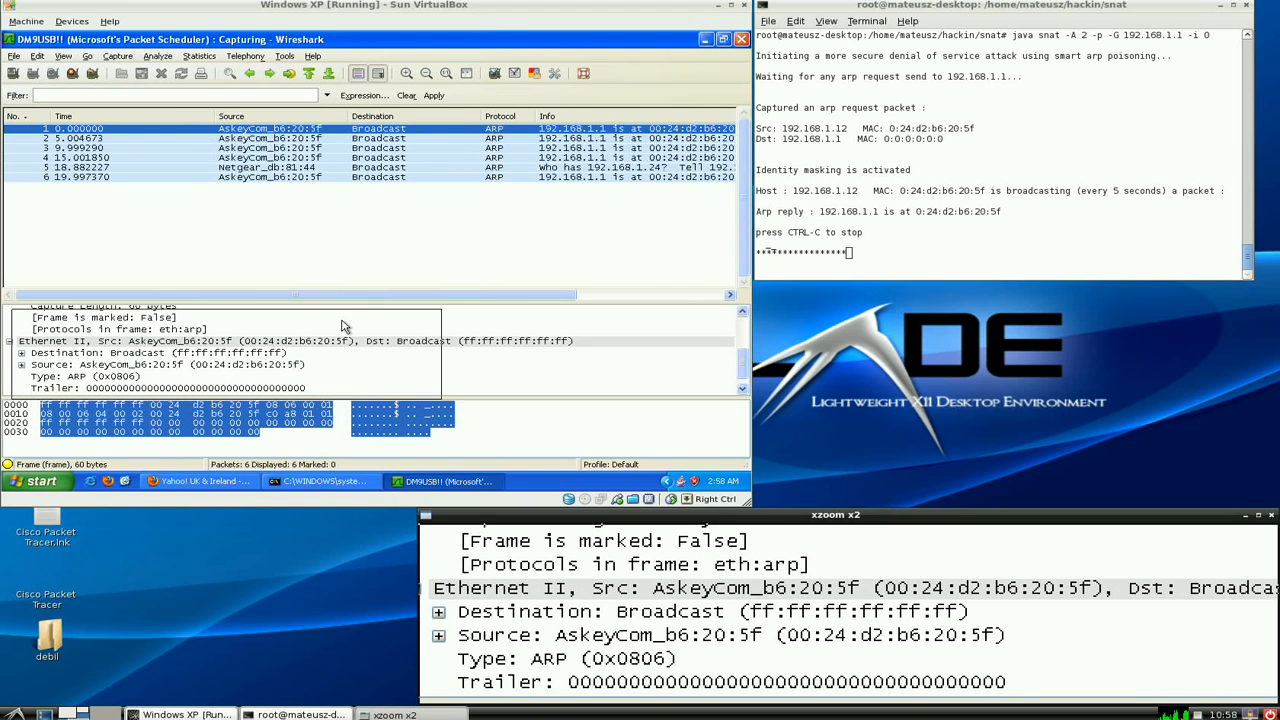
mouse_move(399, 318)
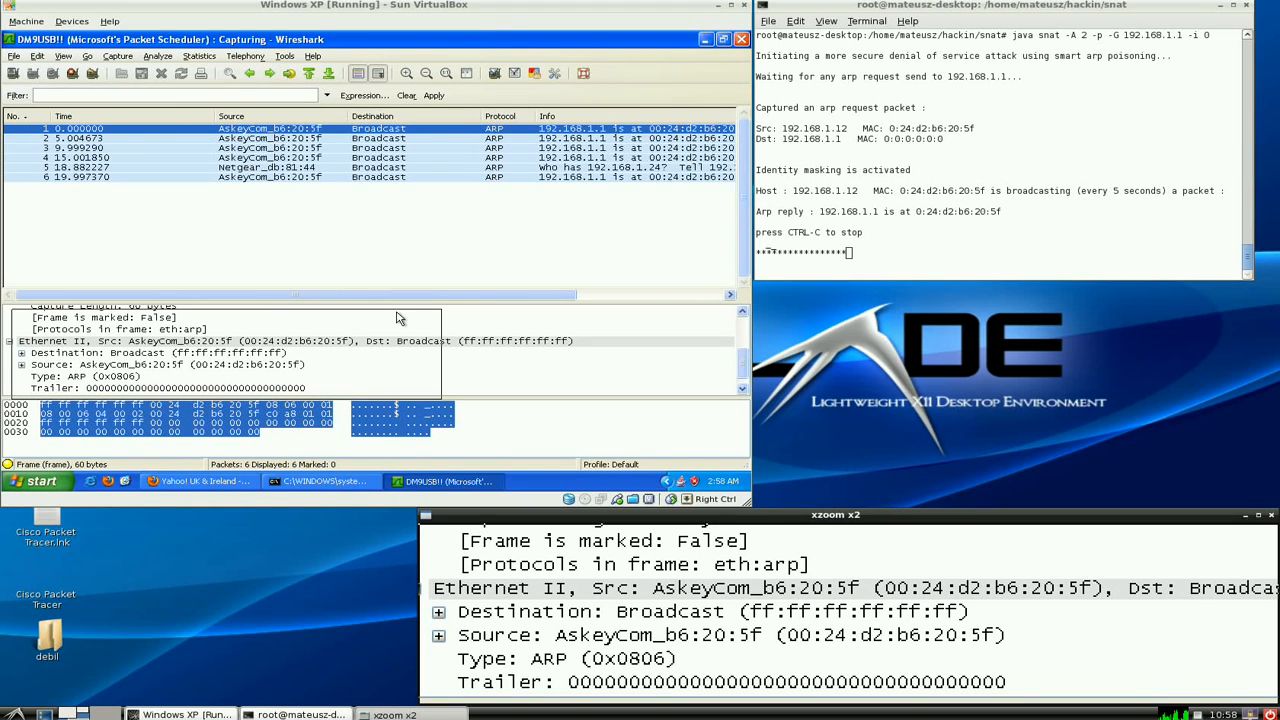
mouse_move(437, 313)
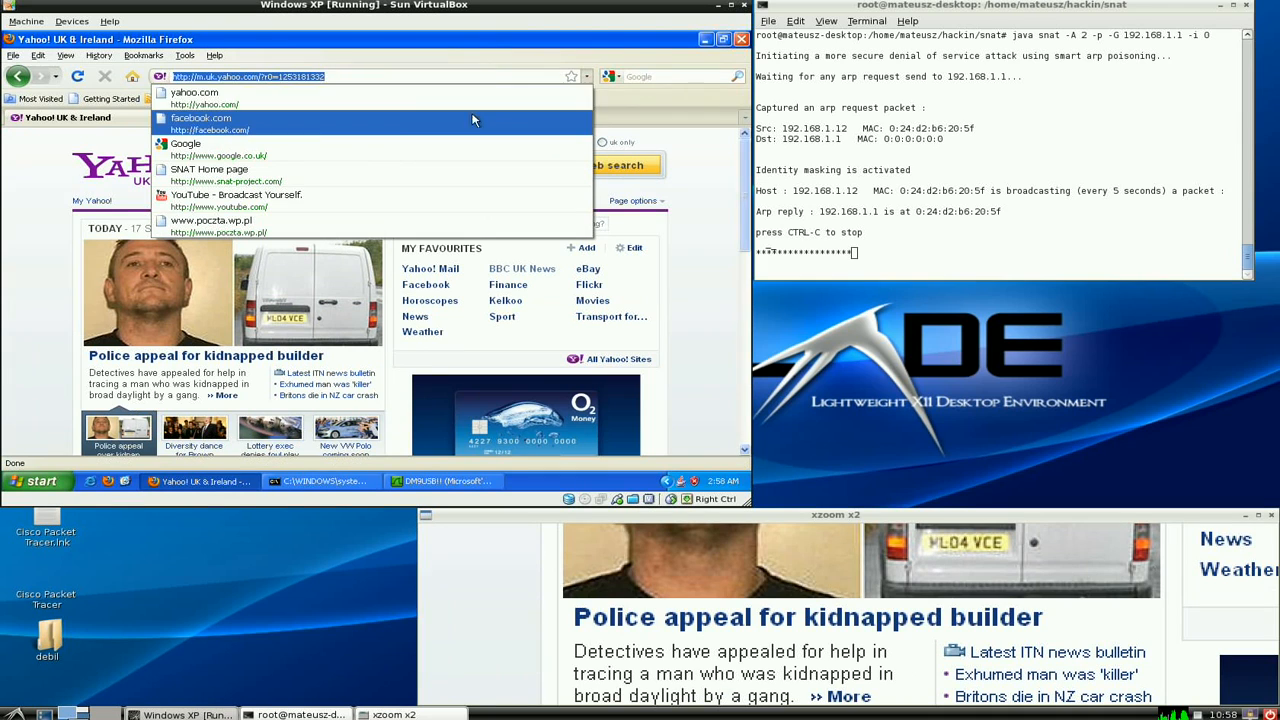
click(200, 118)
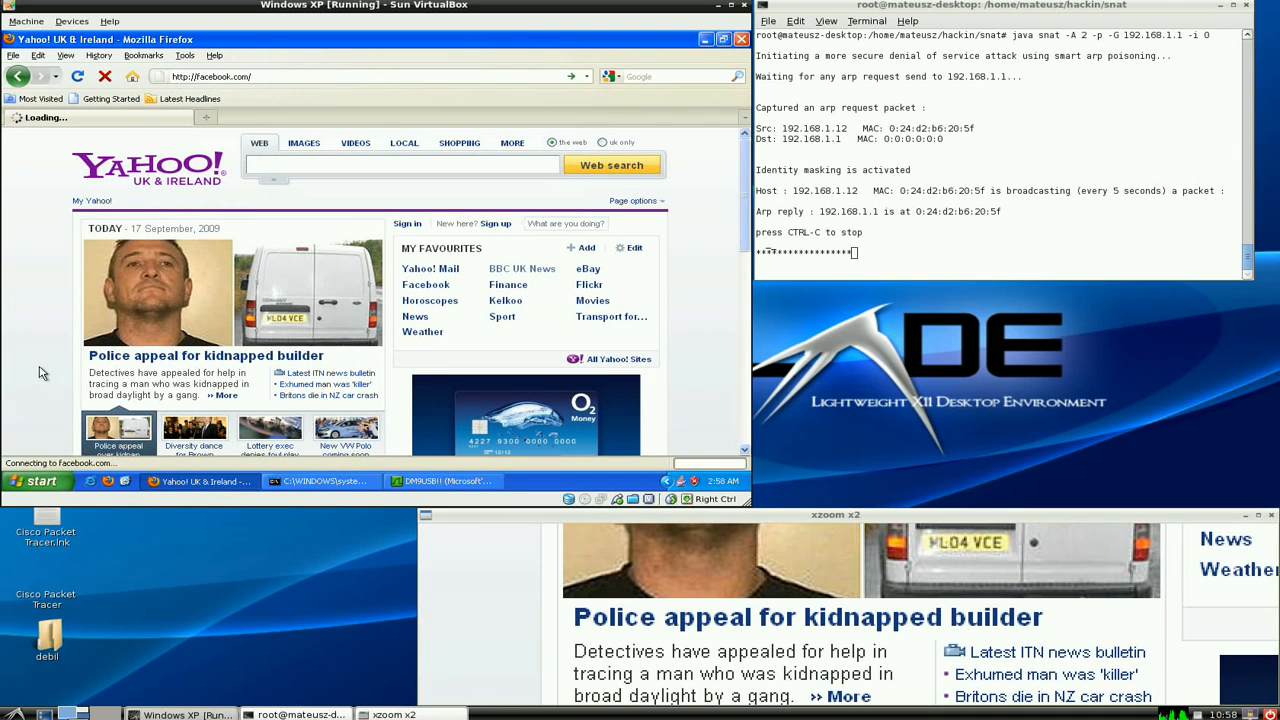
mouse_move(320, 481)
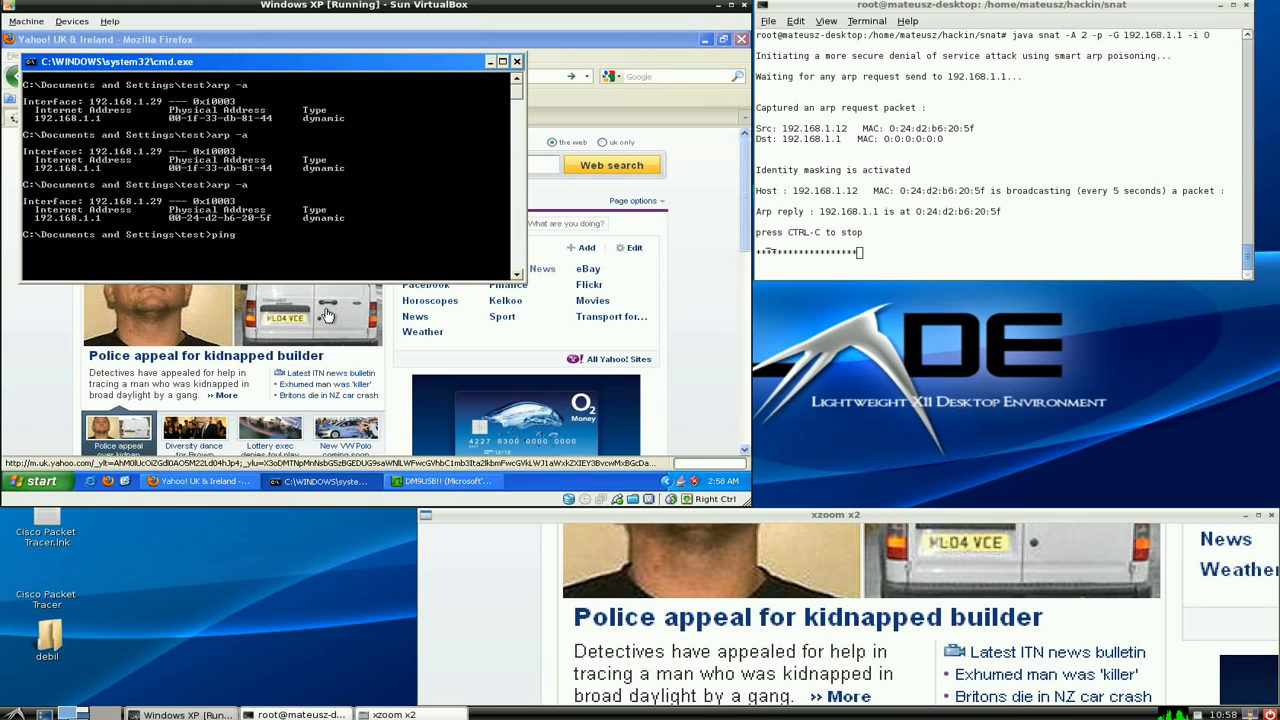
text(www.yahoo.com)
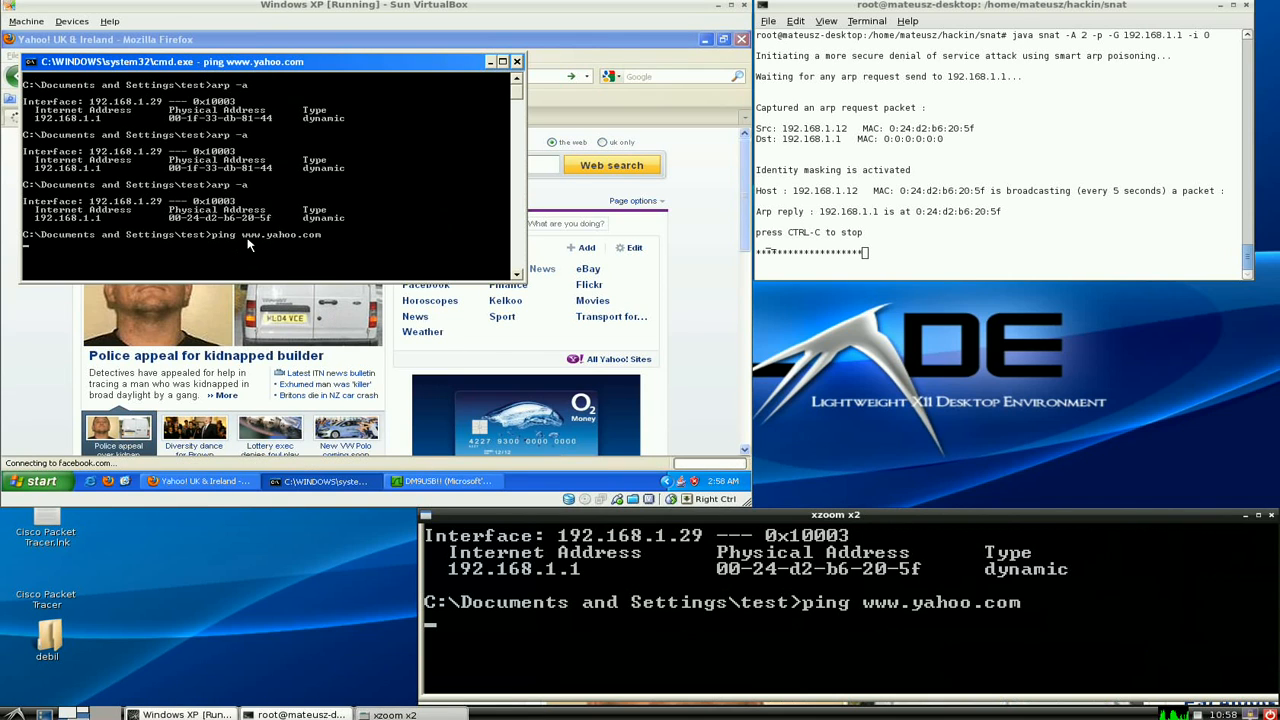
mouse_move(310, 238)
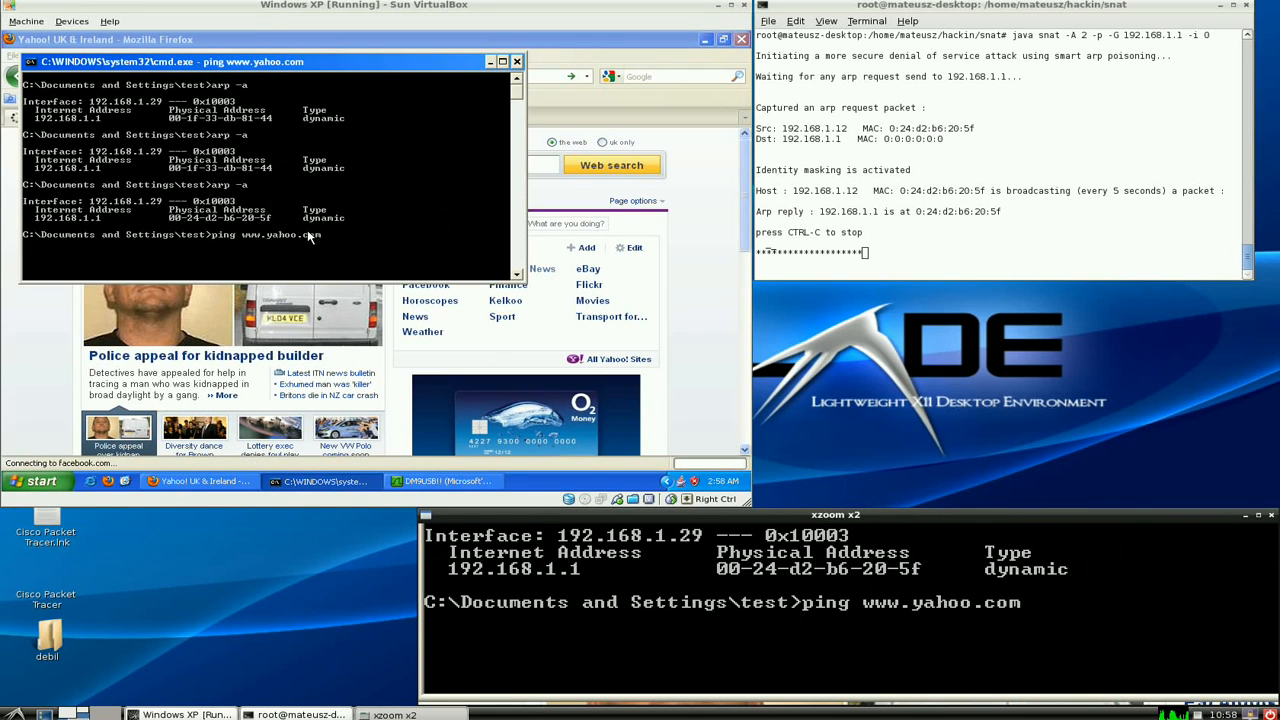
key(ctrl+c)
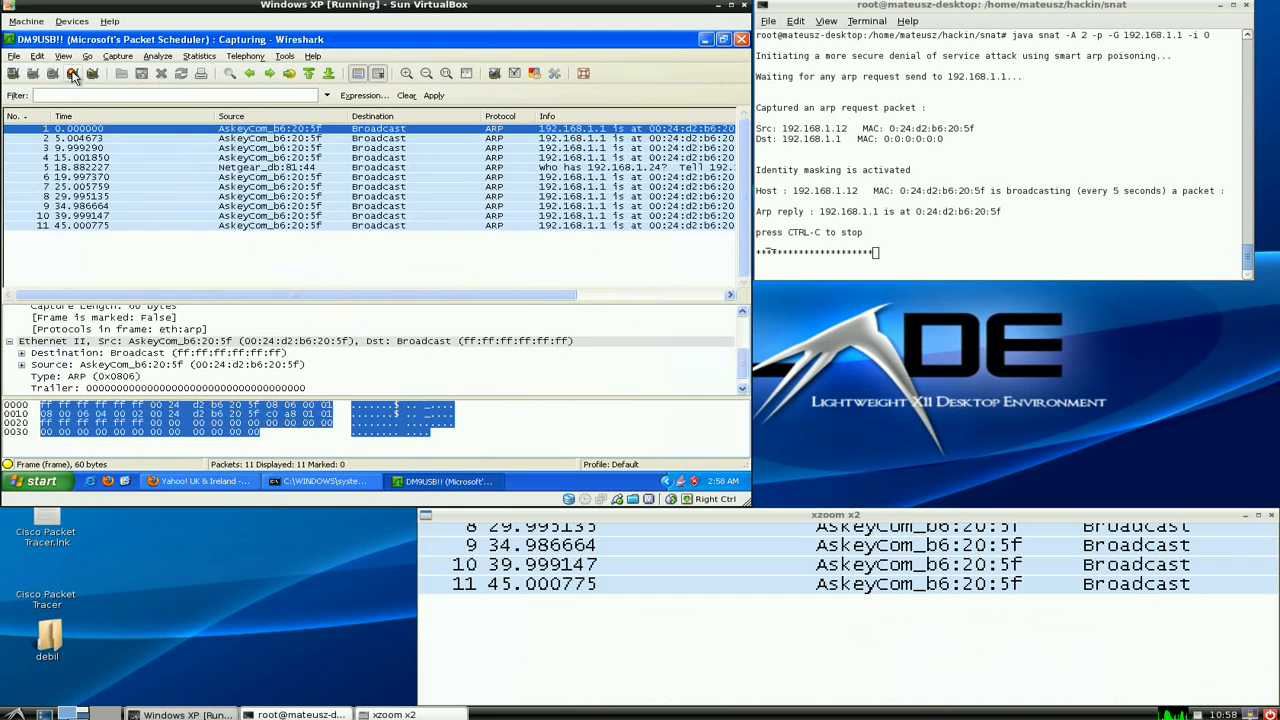
mouse_move(73, 74)
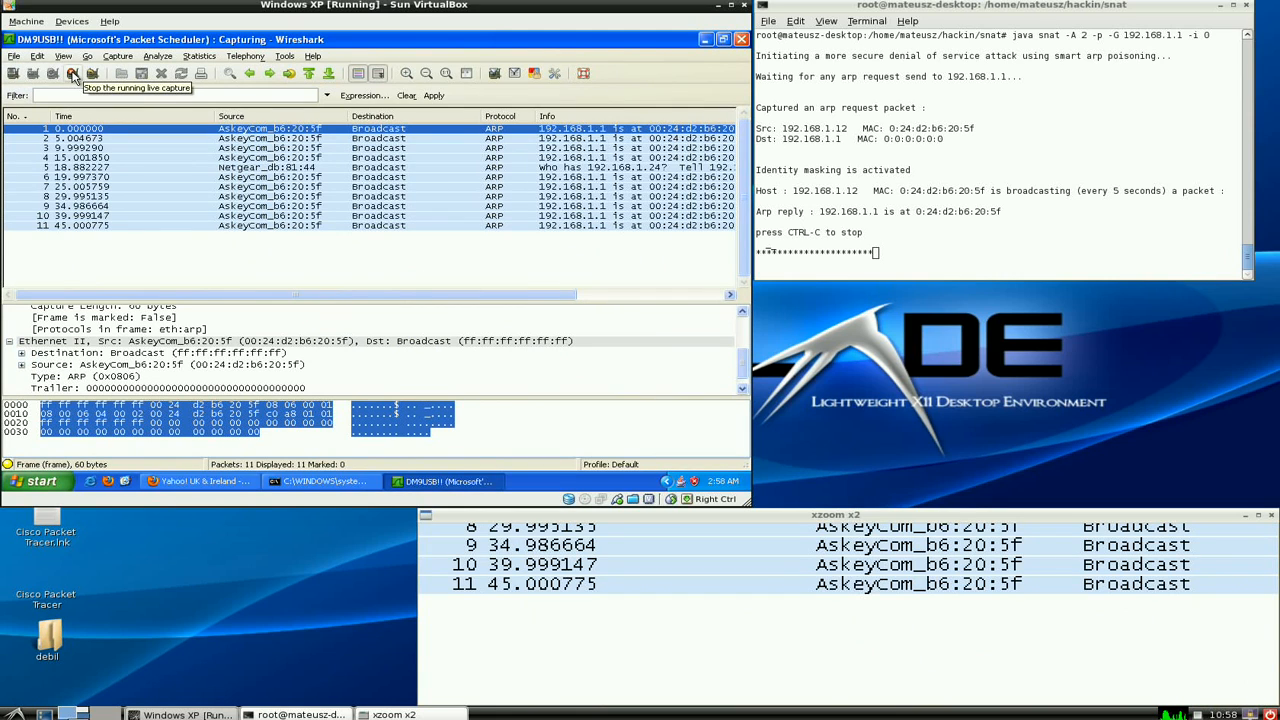
Step: Stop the 11-packet Wireshark capture and close Firefox
click(73, 73)
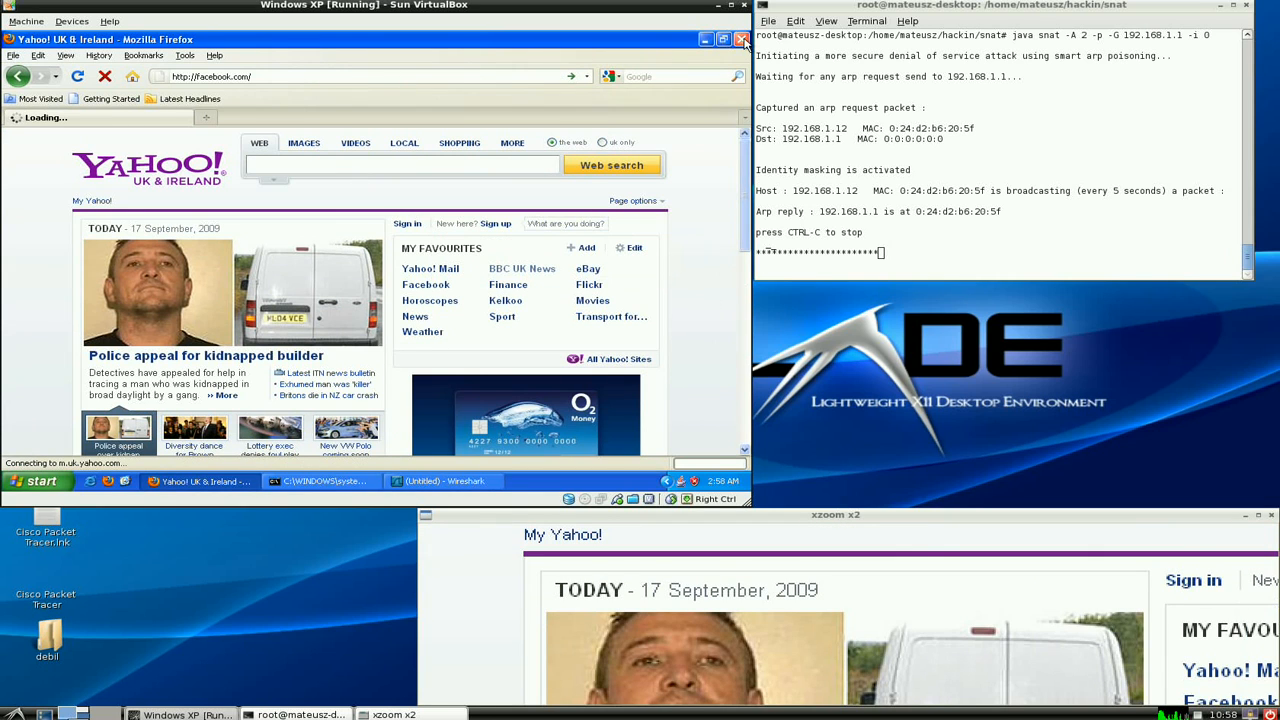
click(744, 39)
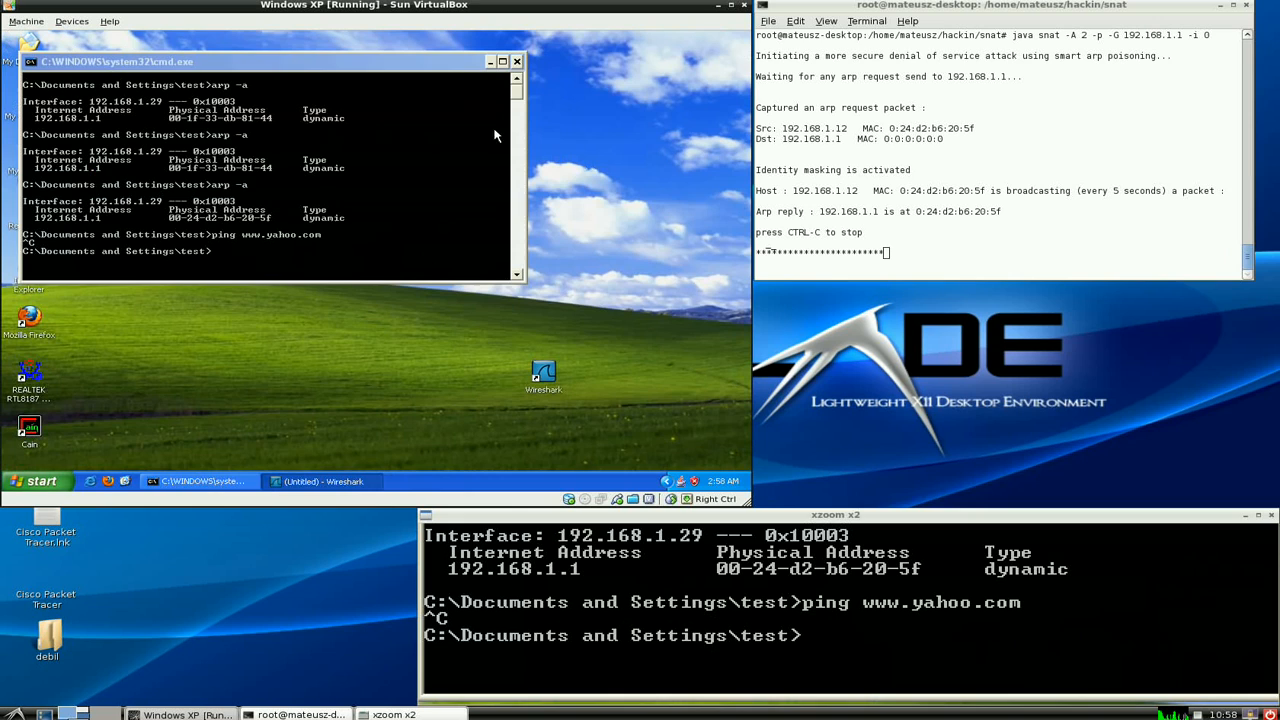
Step: Close the XP cmd.exe window, leaving the SNAT attack broadcasting
click(516, 61)
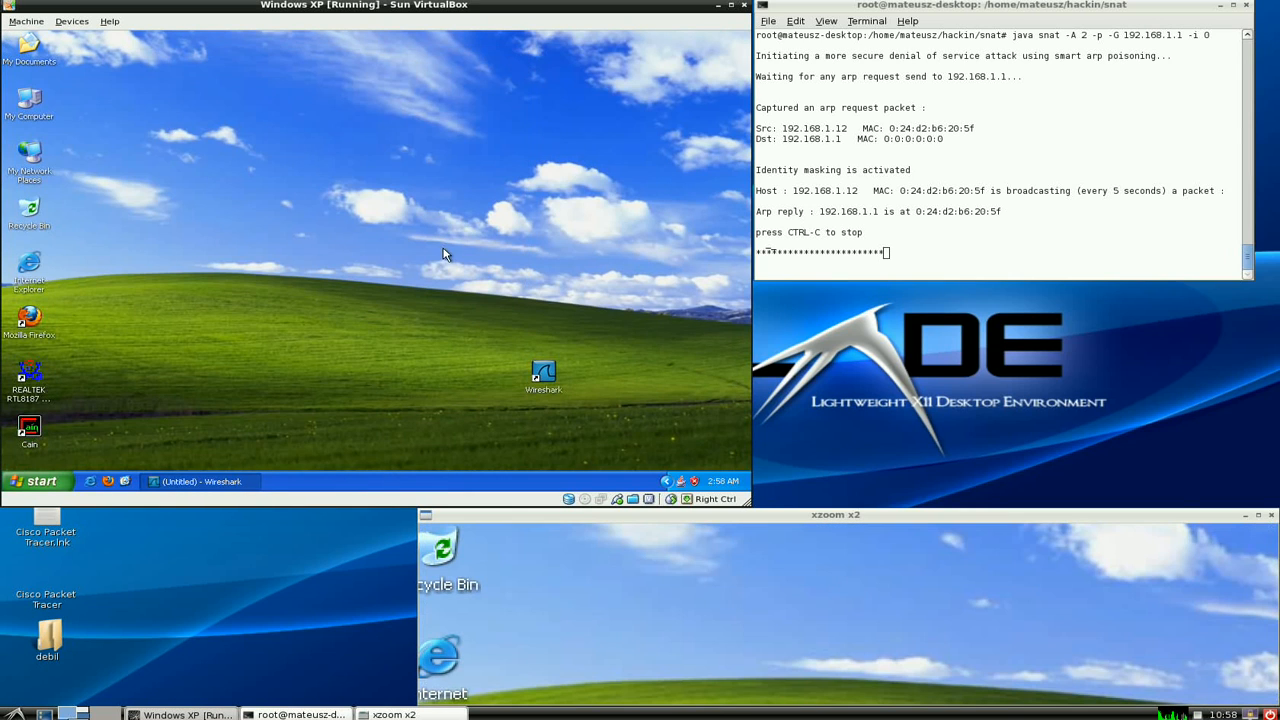
mouse_move(680, 436)
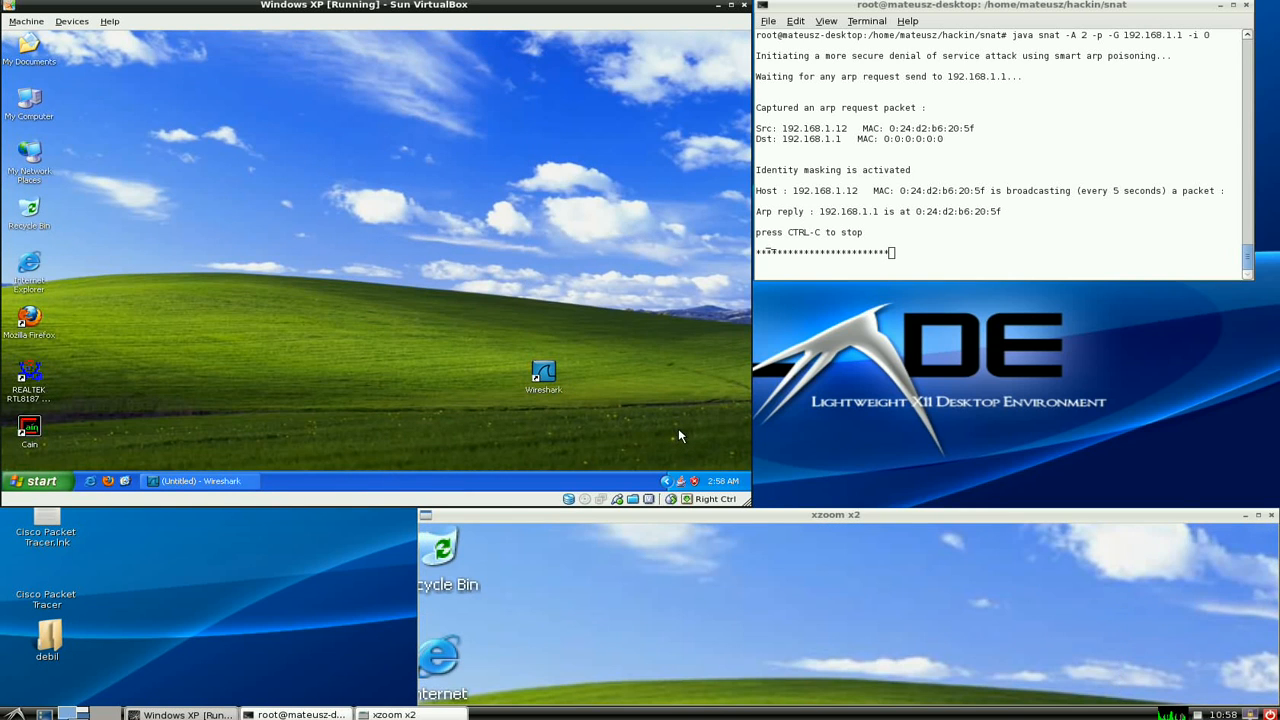
mouse_move(572, 408)
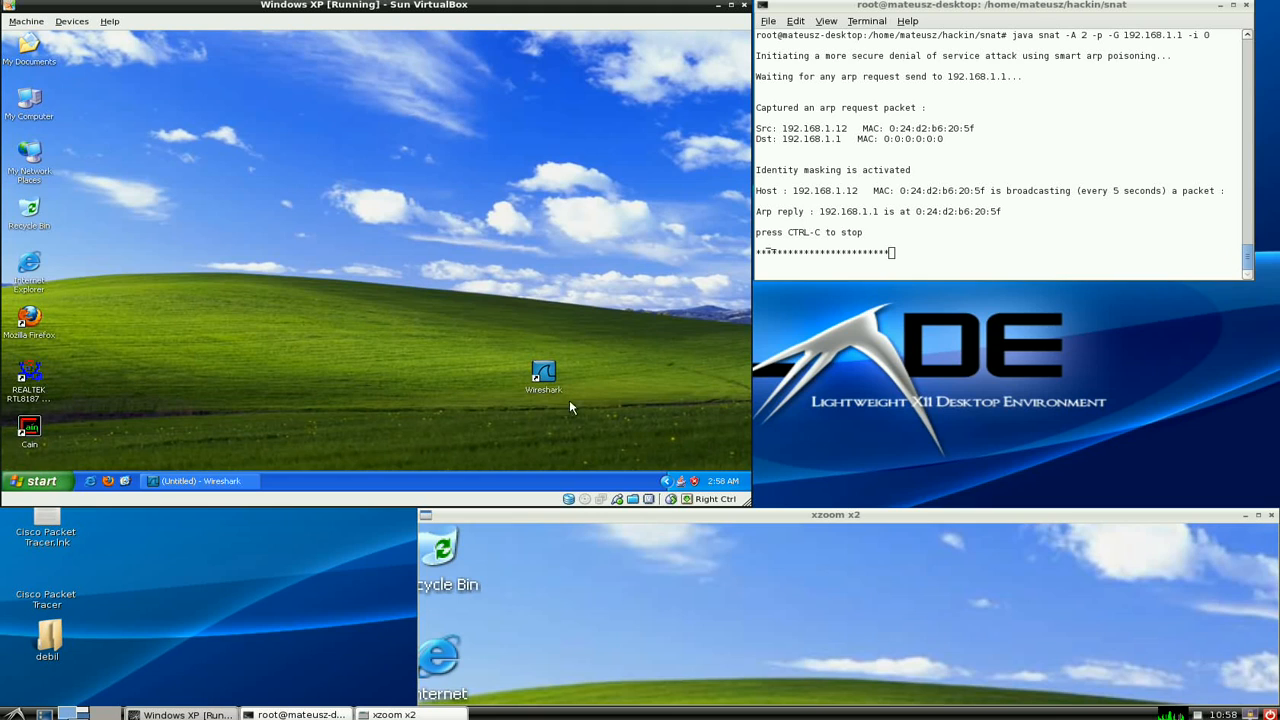
mouse_move(433, 375)
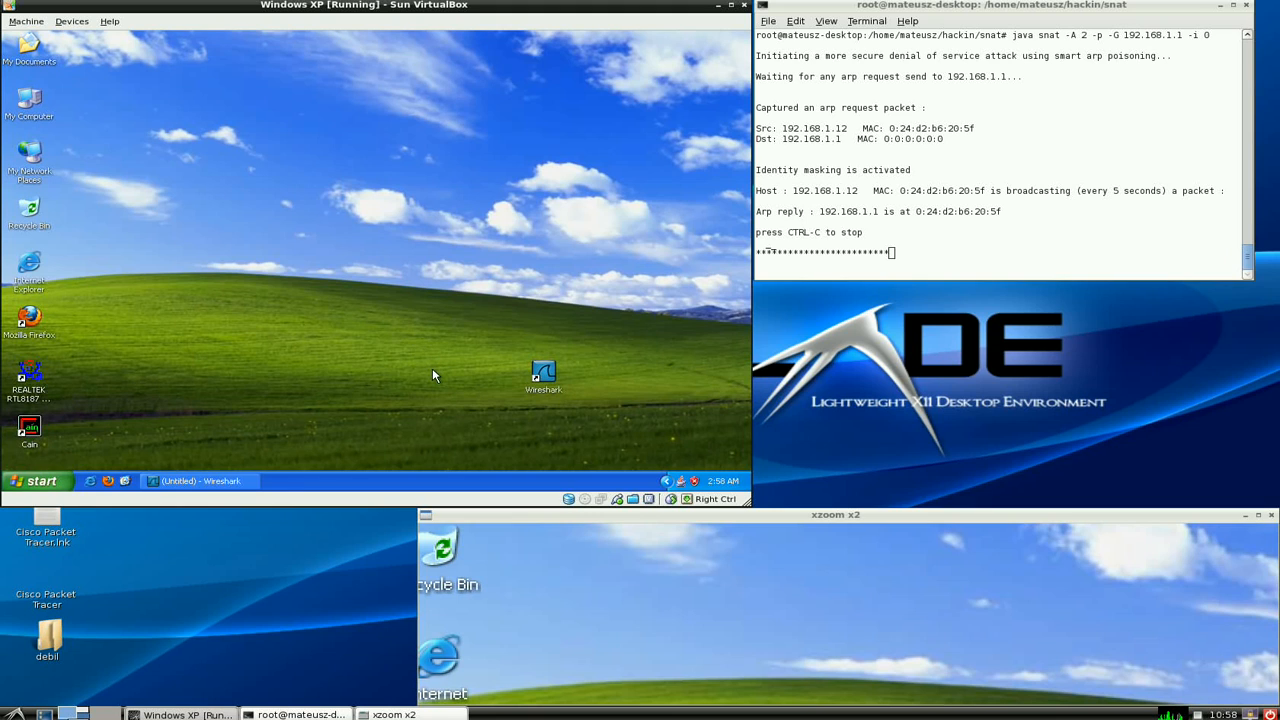
mouse_move(416, 378)
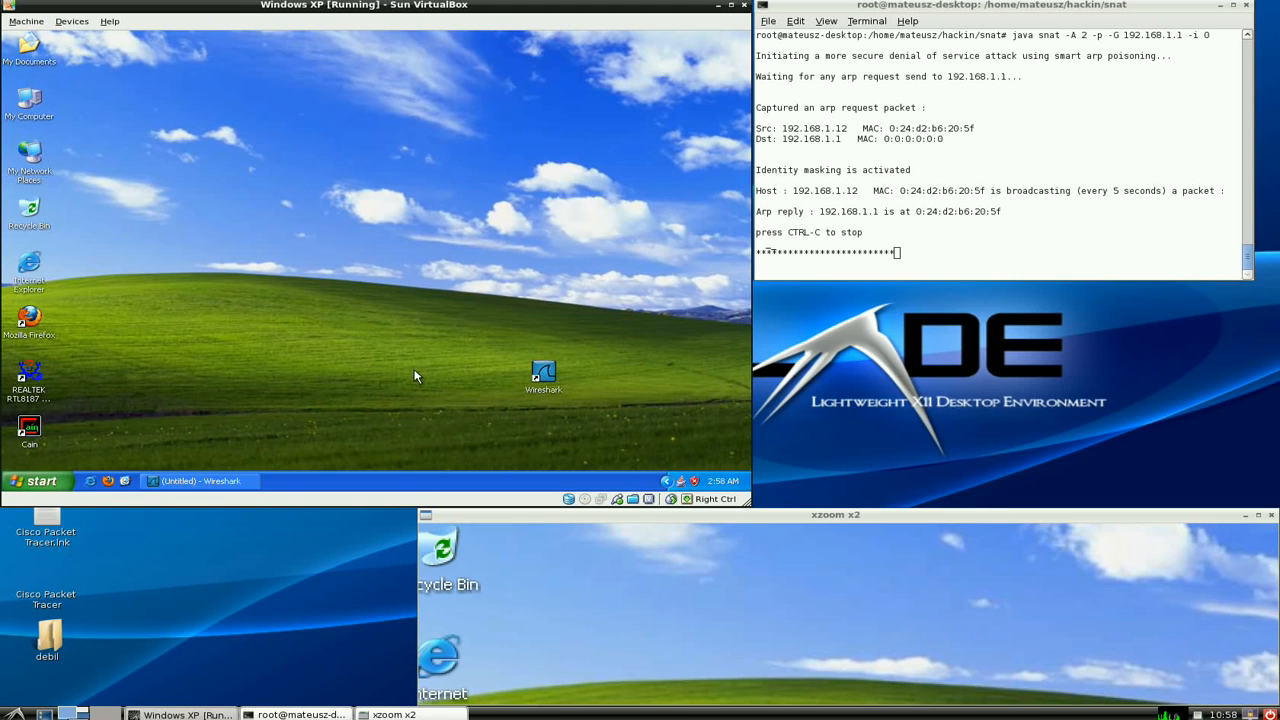
mouse_move(595, 415)
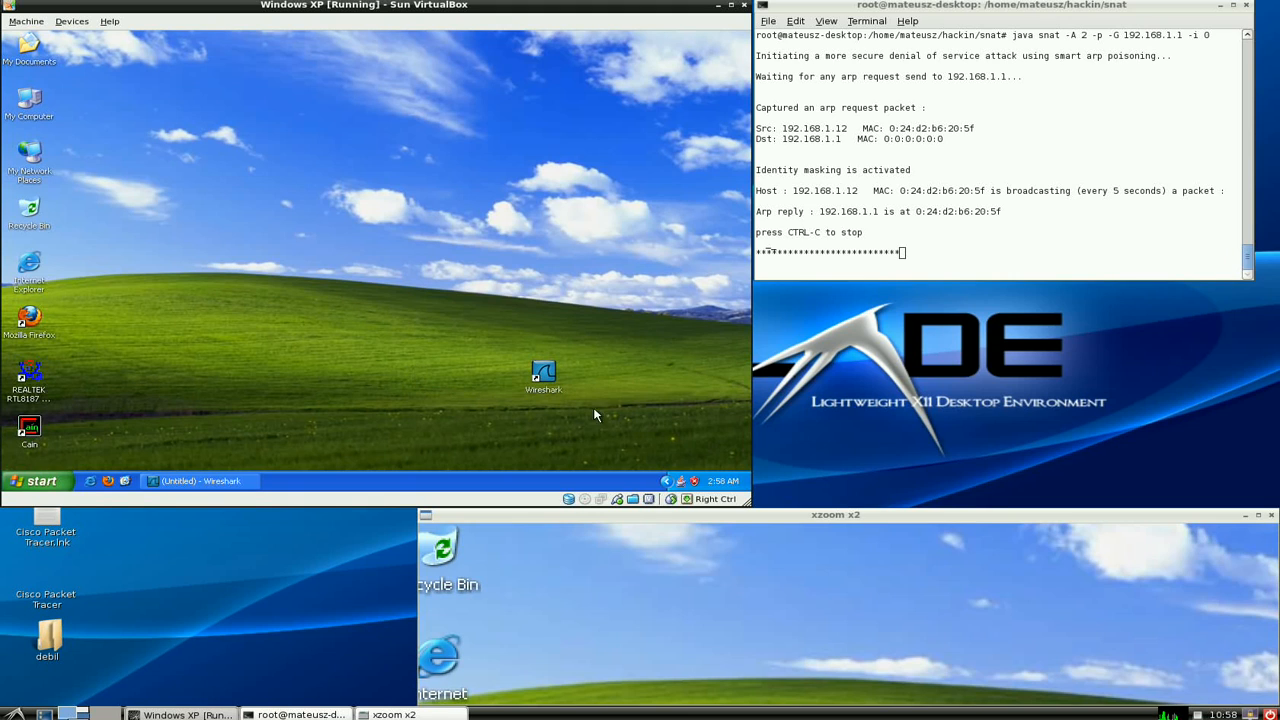
mouse_move(492, 318)
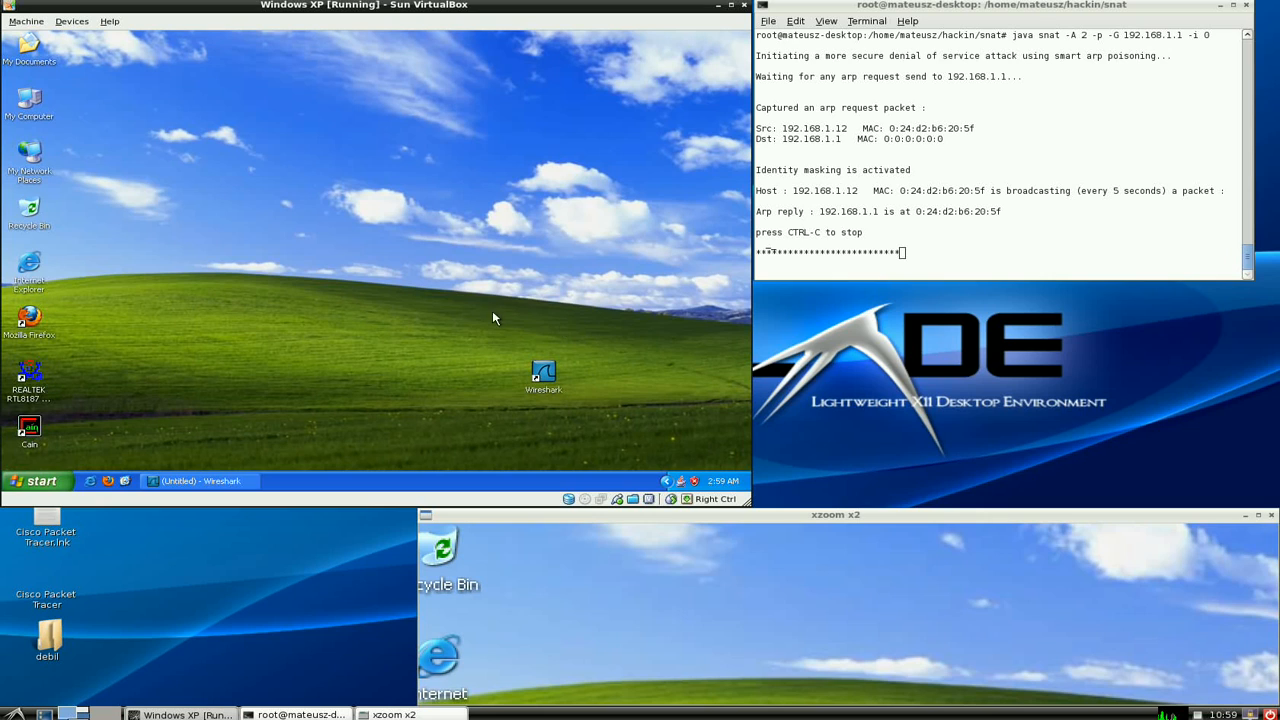
mouse_move(540, 420)
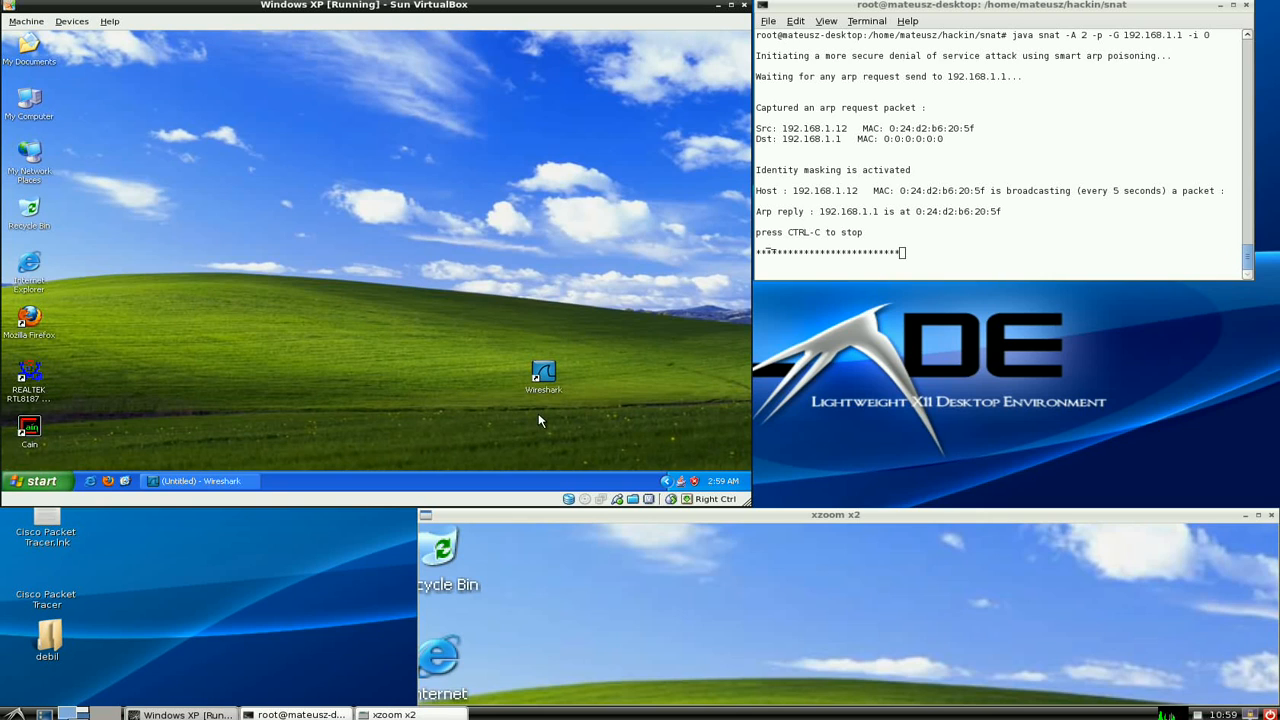
mouse_move(586, 426)
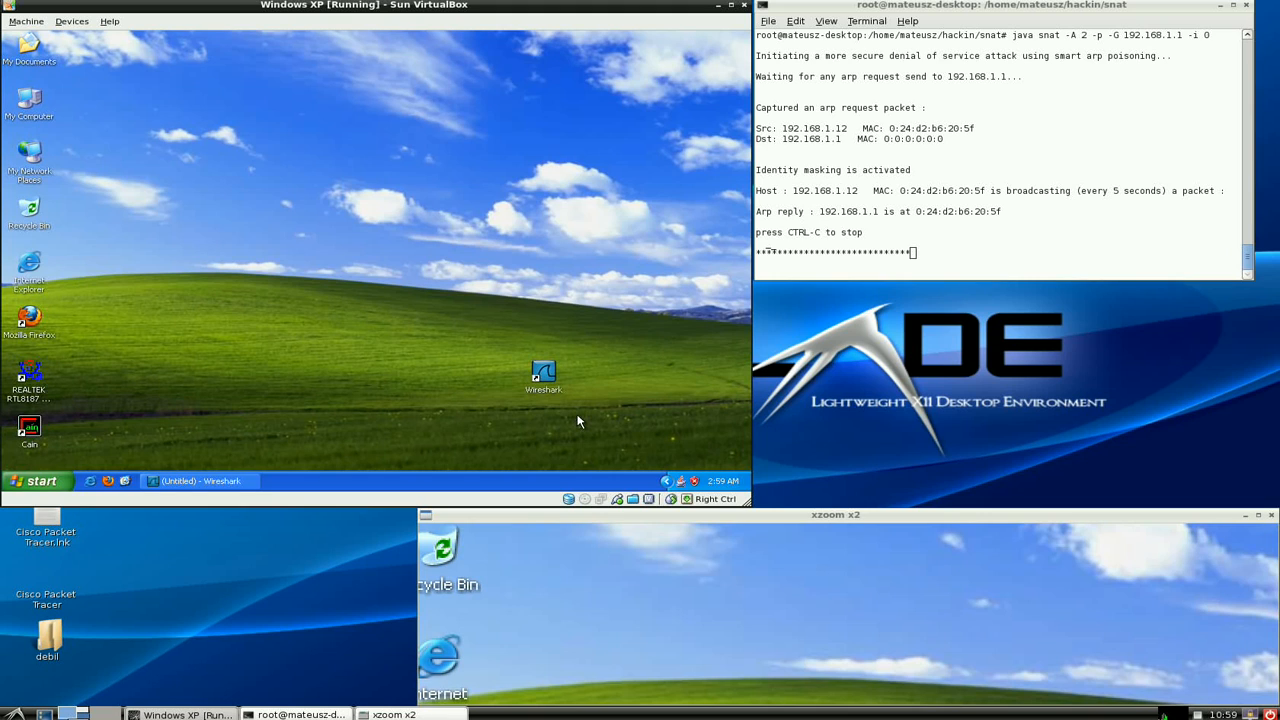
mouse_move(245, 317)
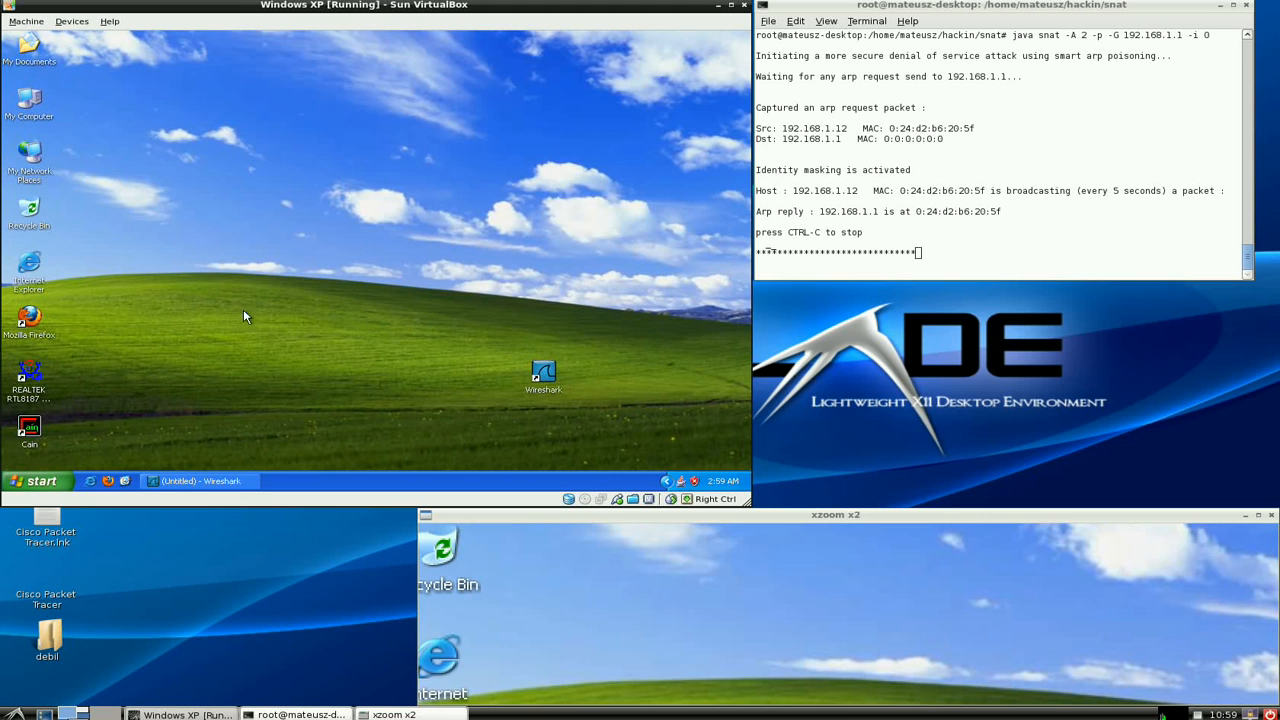
mouse_move(240, 305)
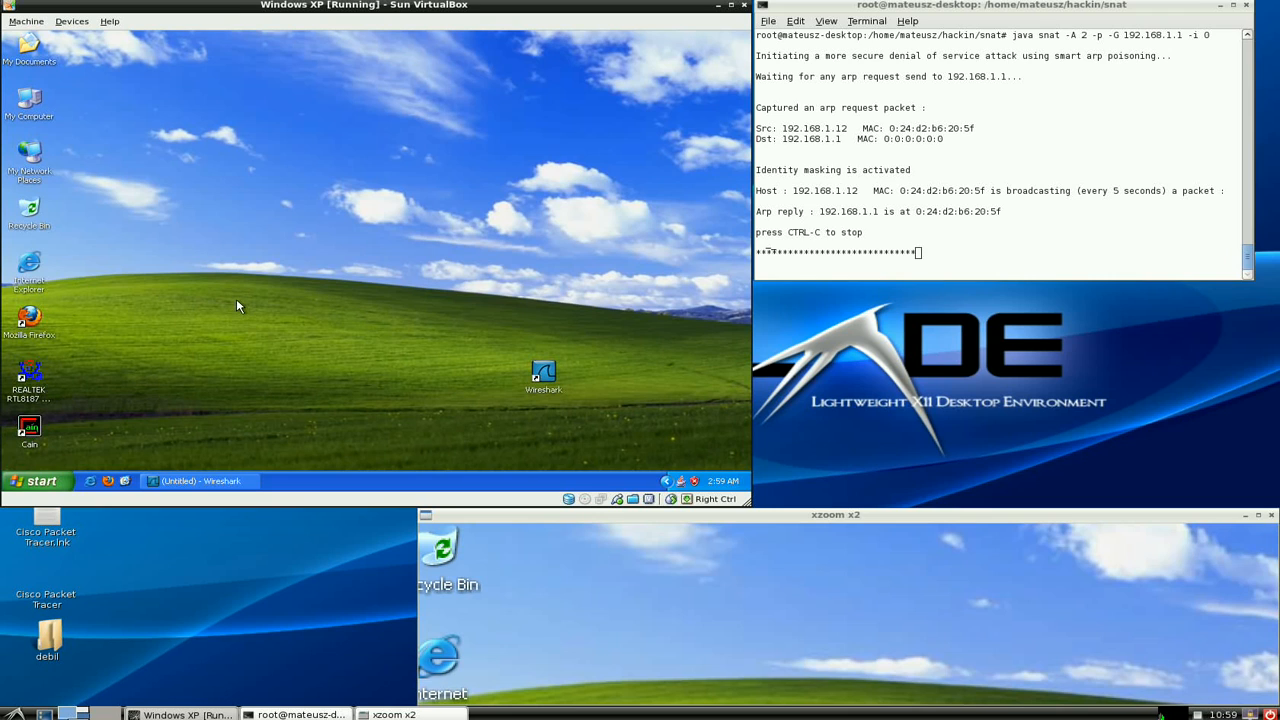